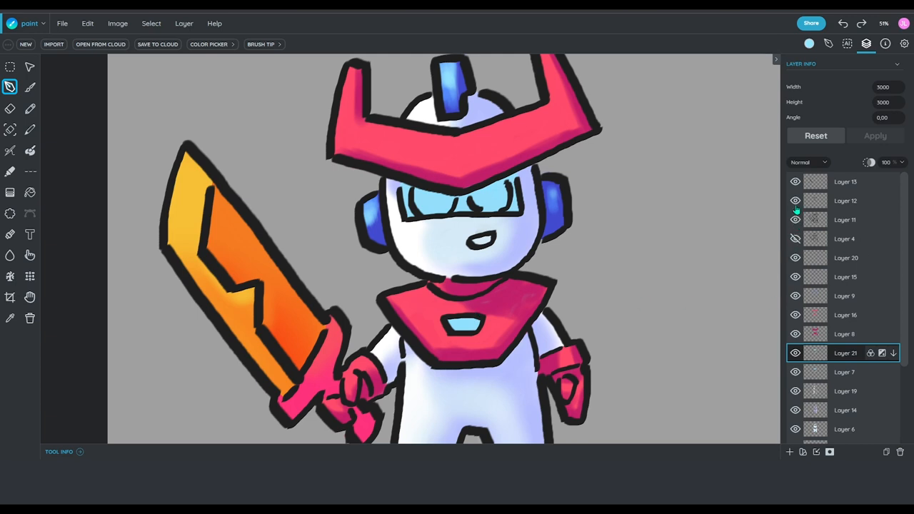
mouse_move(821, 200)
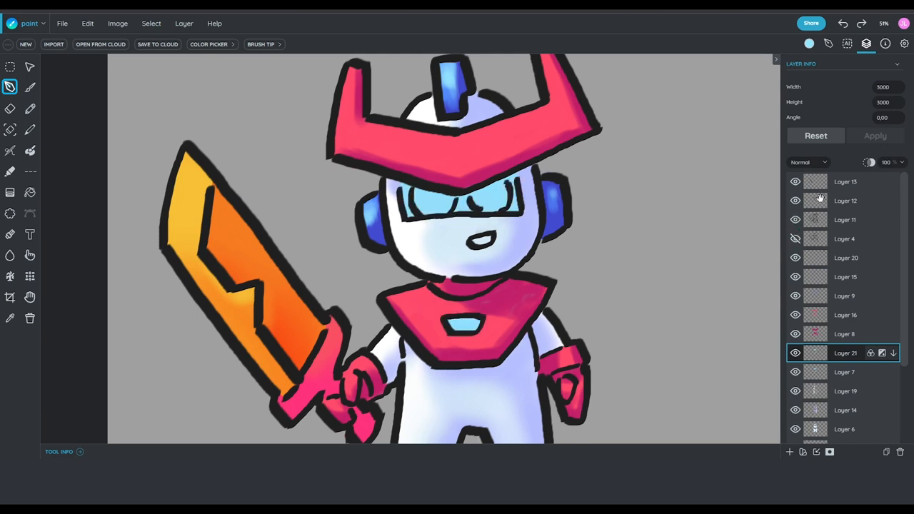
Darken Layer 12 and strongly boost its saturation, nudging colour balance and tint.
click(844, 201)
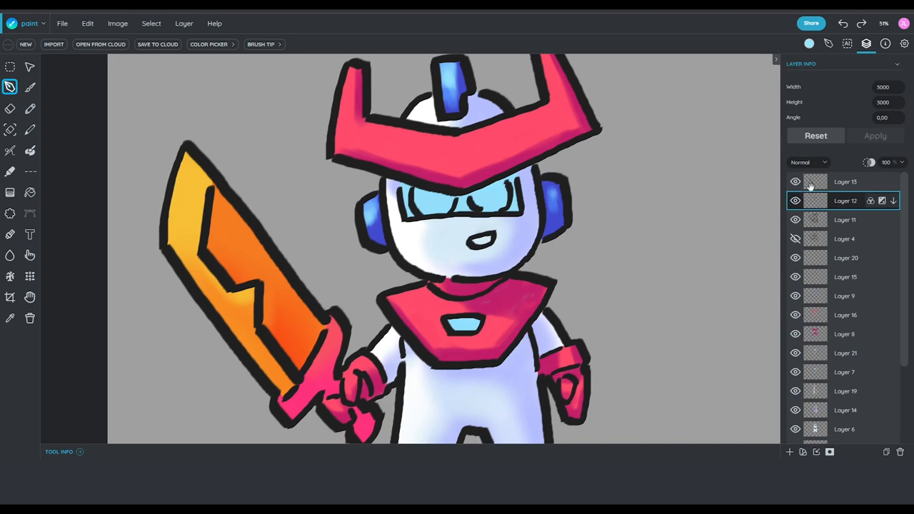
click(883, 201)
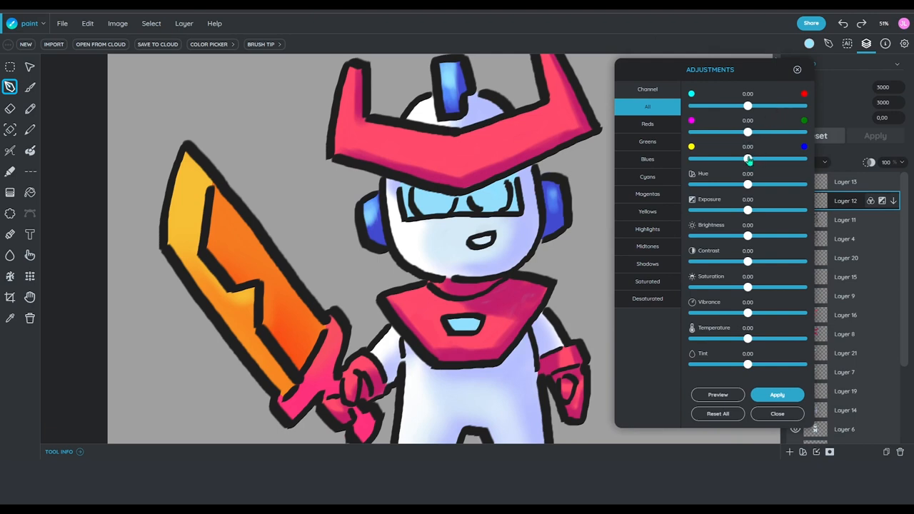
drag(748, 159, 775, 158)
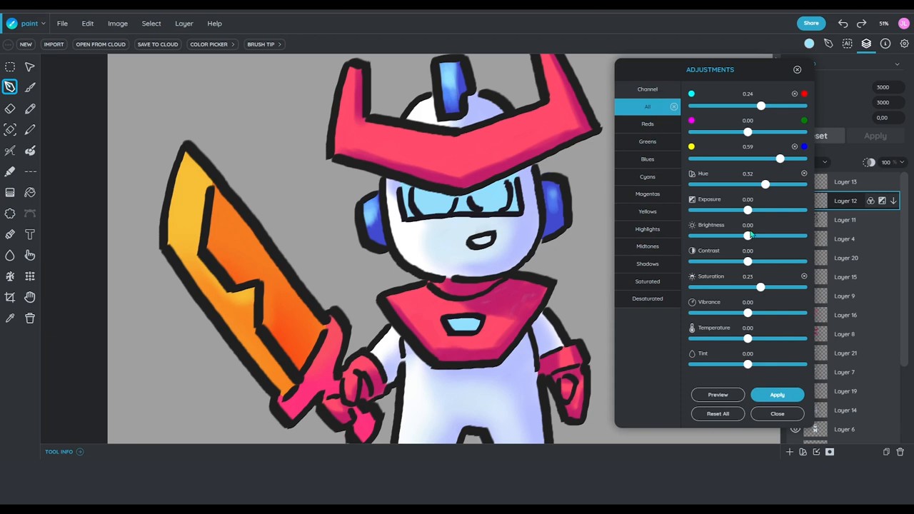
drag(748, 236, 707, 236)
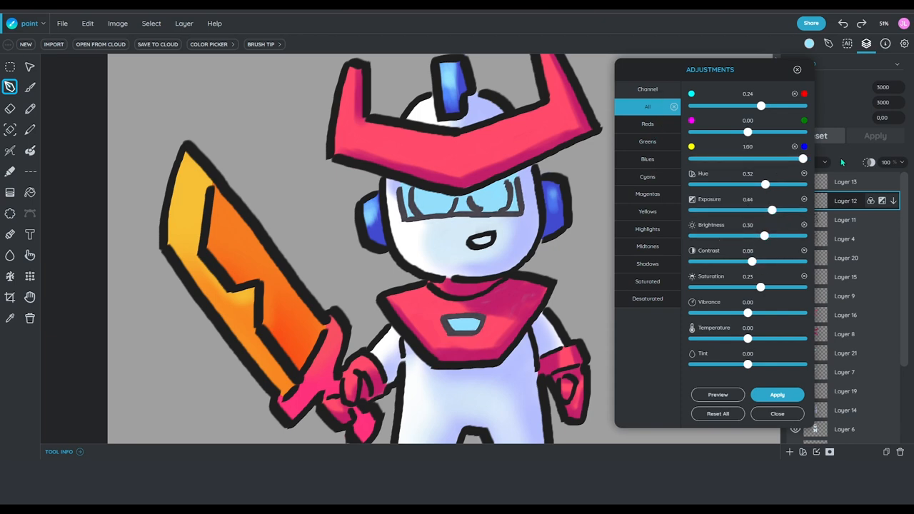
drag(748, 364, 779, 364)
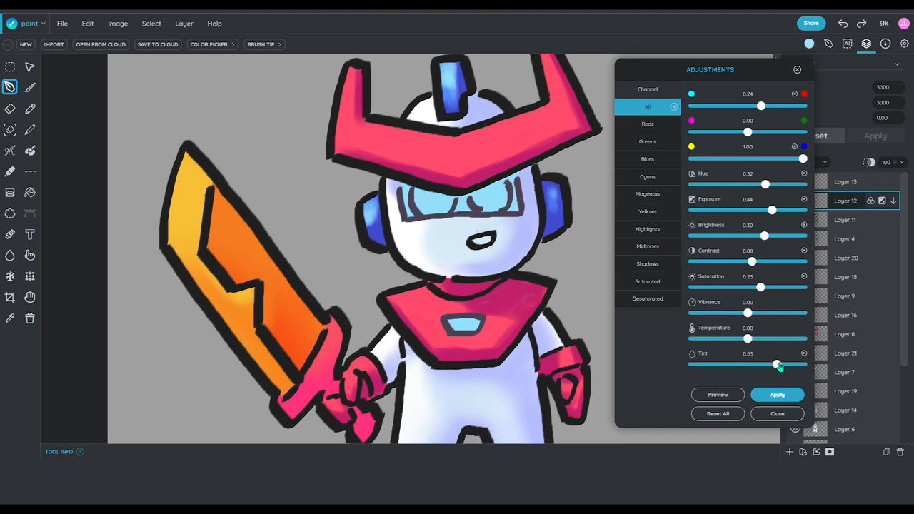
drag(777, 365, 752, 365)
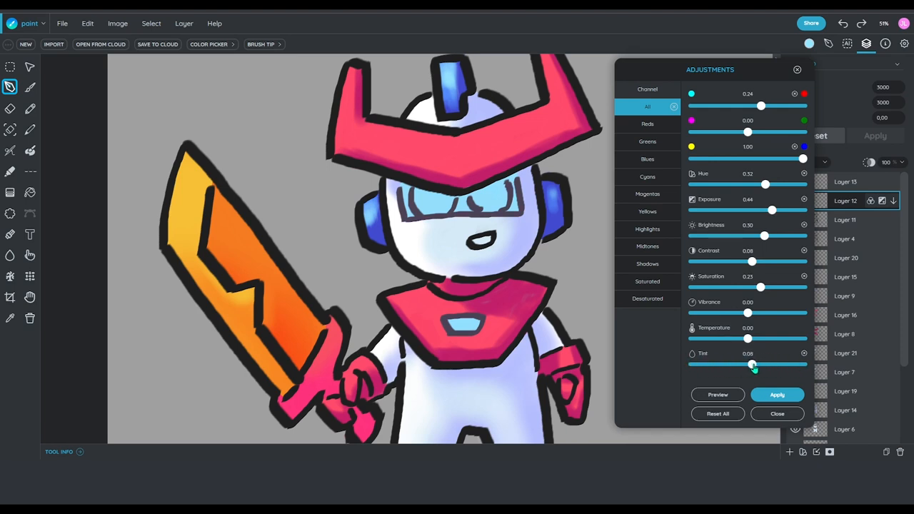
drag(752, 364, 732, 365)
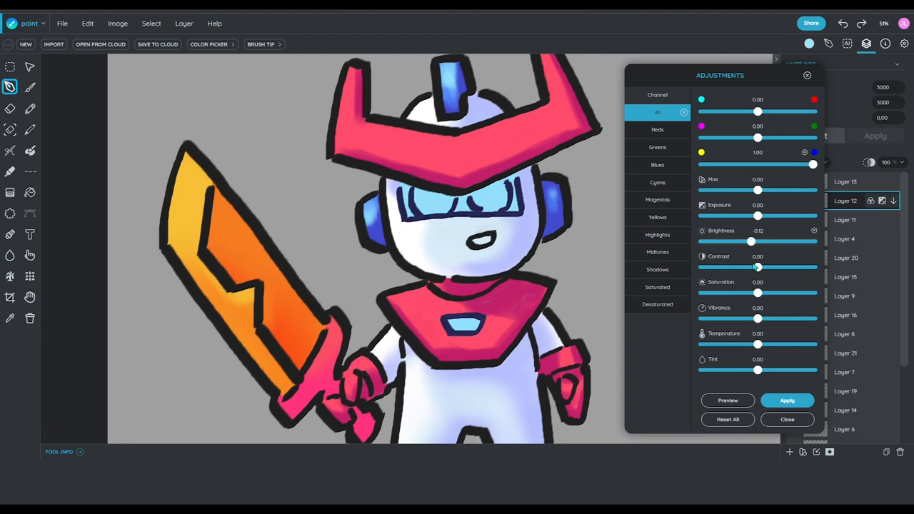
drag(758, 293, 801, 293)
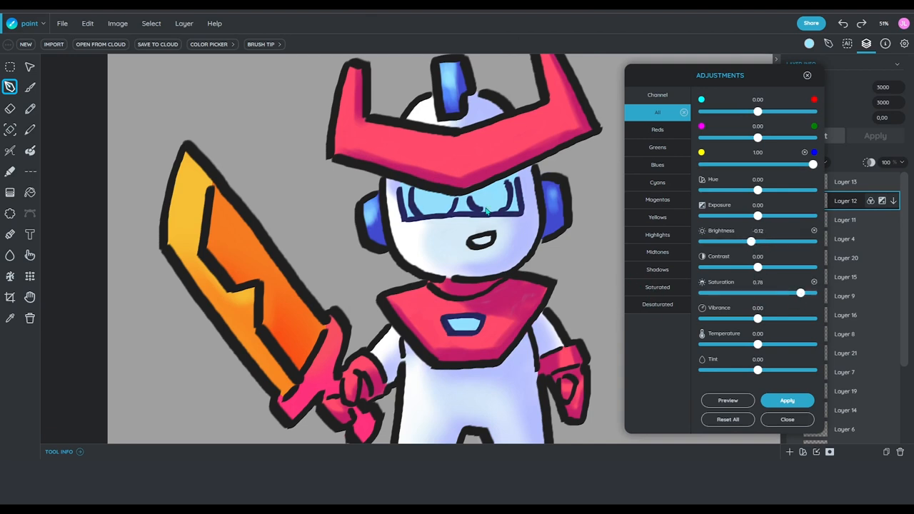
drag(757, 370, 743, 370)
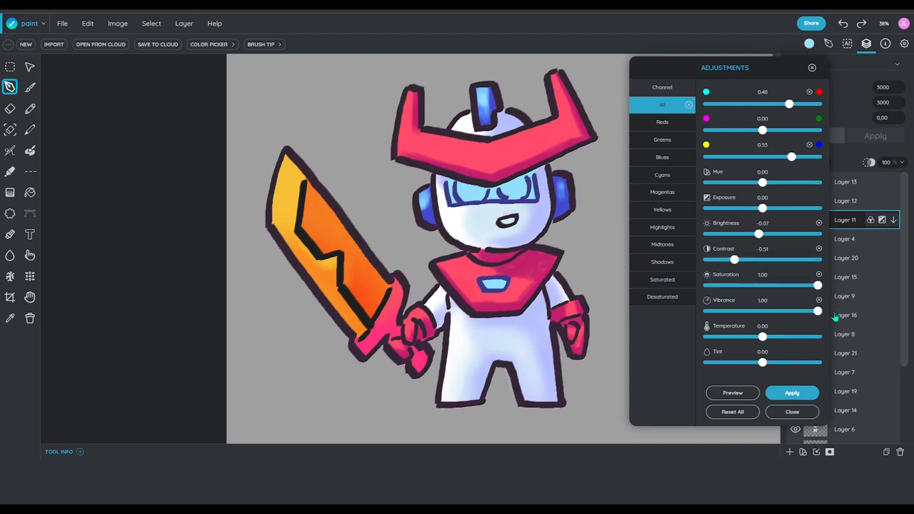
Apply the adjustment that turns Layer 11's black outlines deep purple.
click(793, 413)
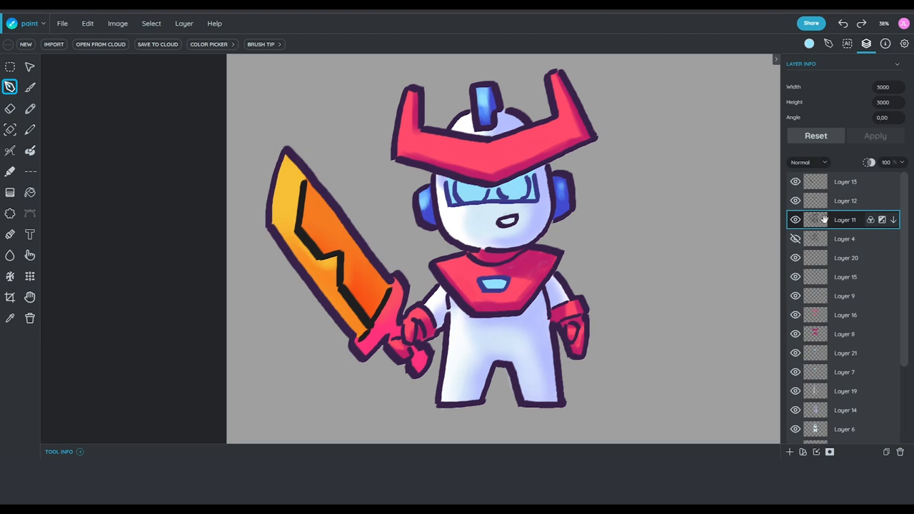
Reset Layer 12's adjustments, then push it fully red with more exposure, contrast and saturation.
click(843, 182)
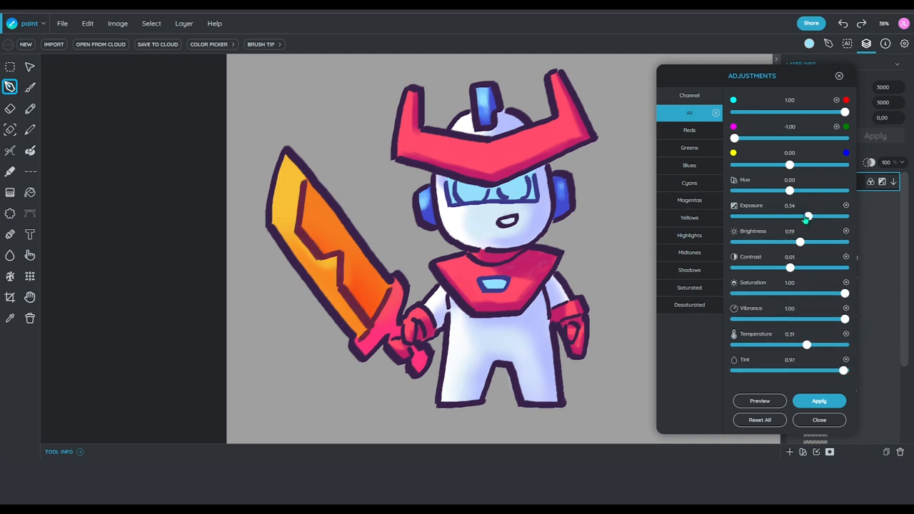
click(819, 420)
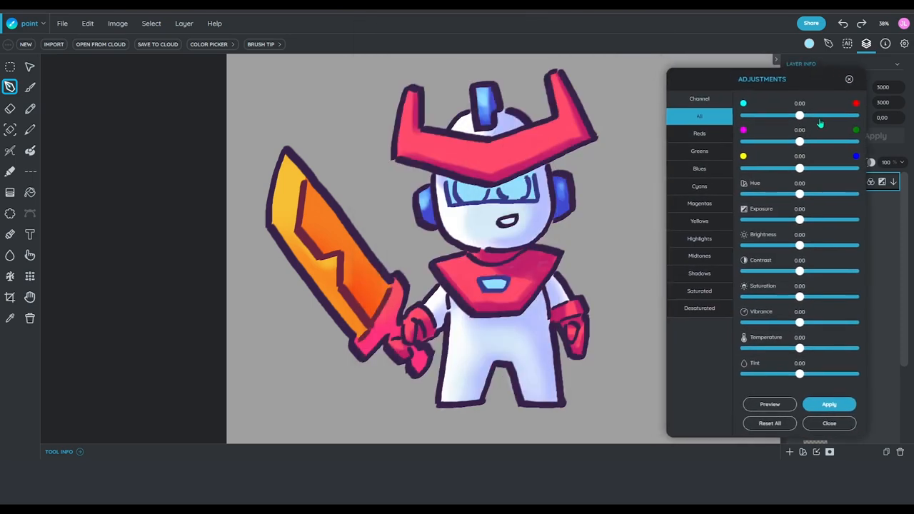
drag(800, 115, 856, 115)
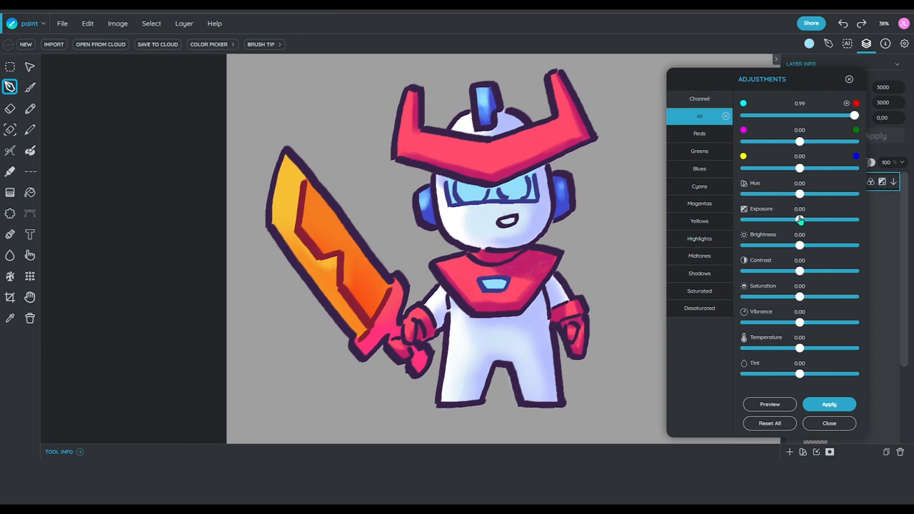
drag(800, 219, 814, 219)
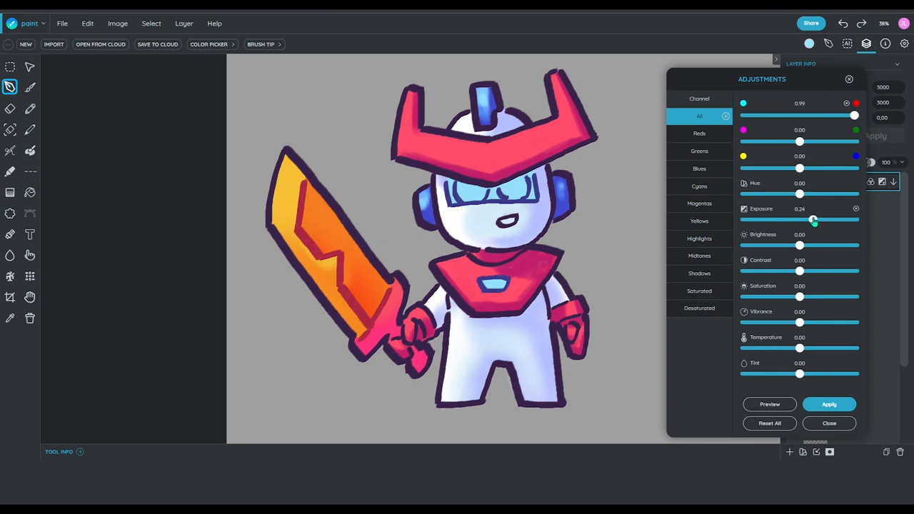
drag(814, 219, 811, 220)
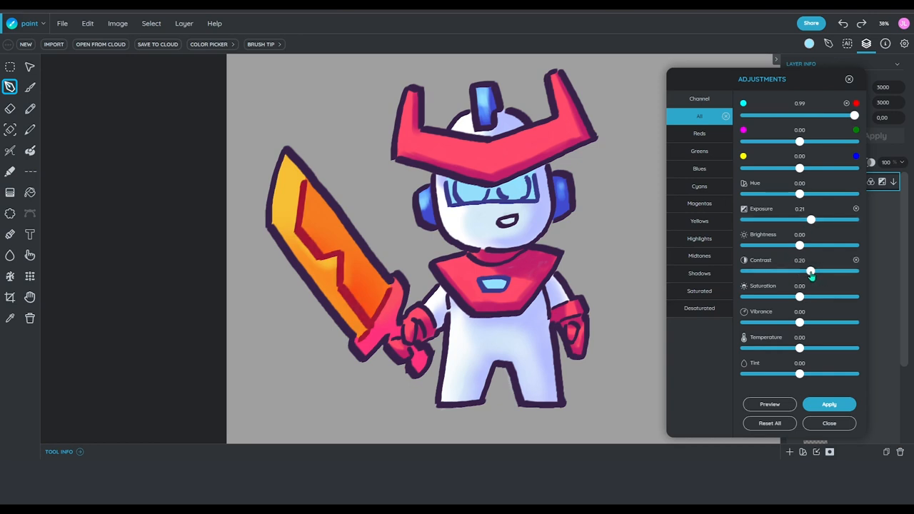
drag(800, 297, 833, 296)
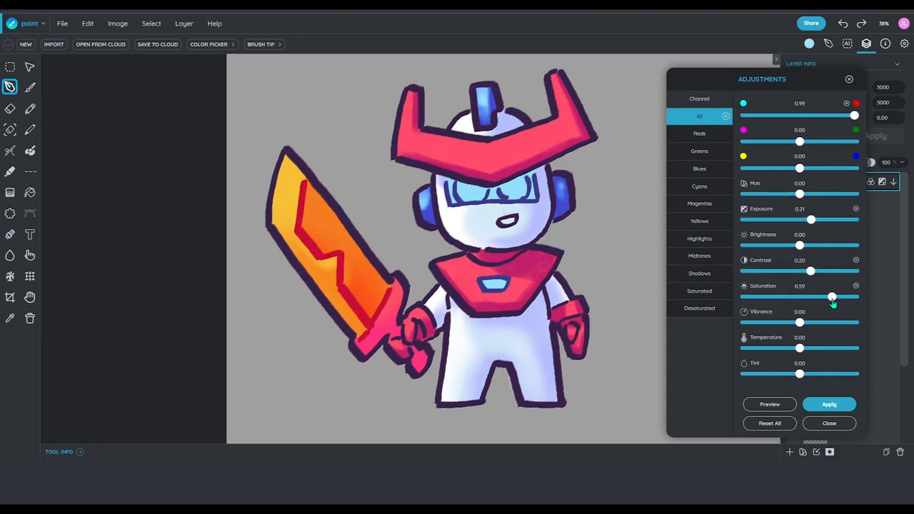
click(830, 423)
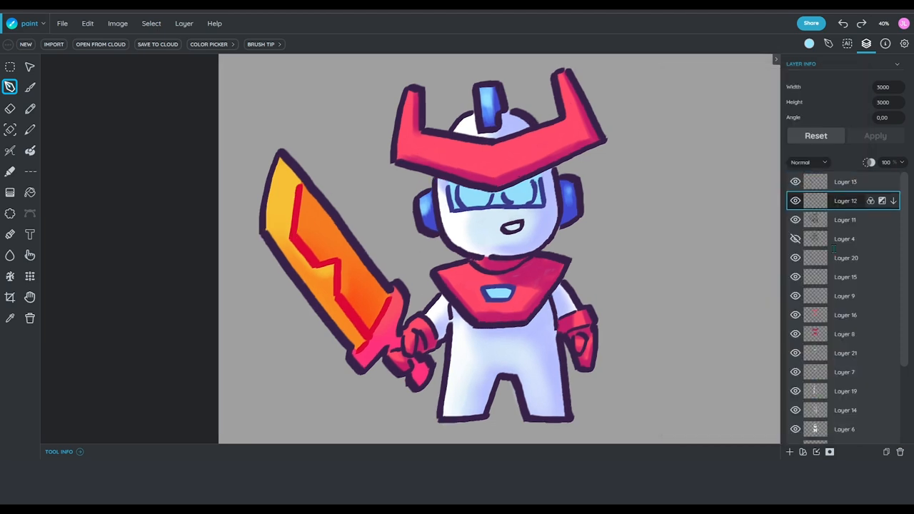
On a new layer, paint a soft turquoise glow into the visor eyes.
click(846, 219)
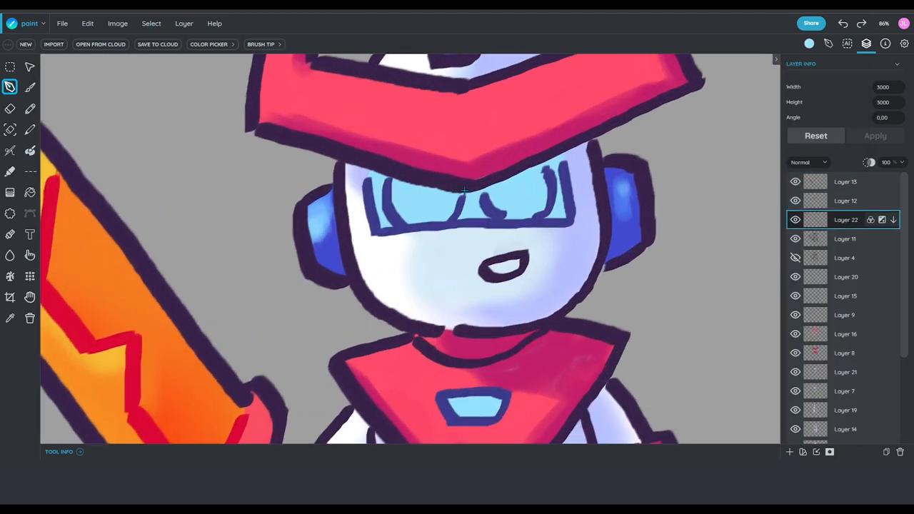
click(810, 44)
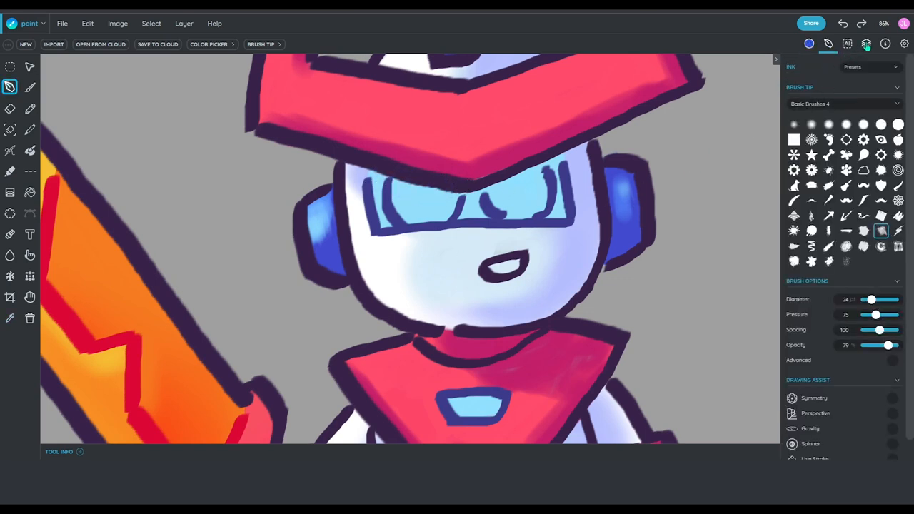
click(867, 43)
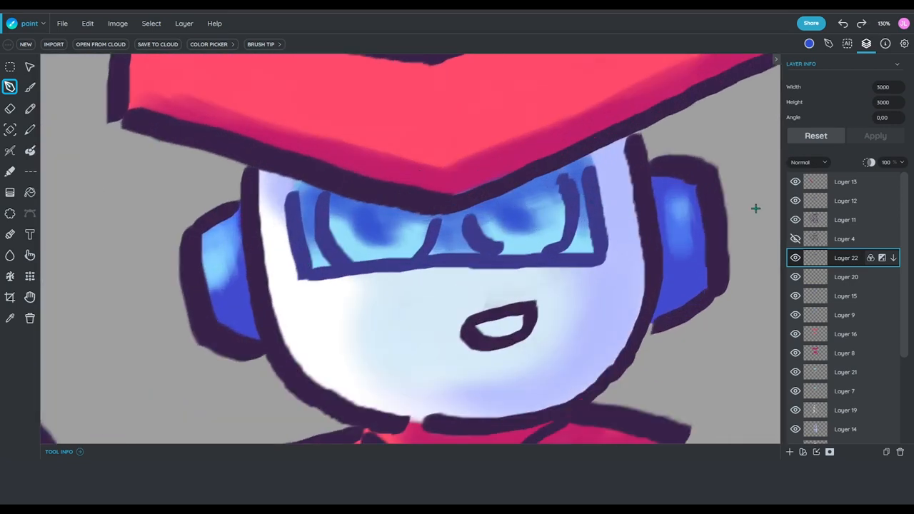
click(809, 43)
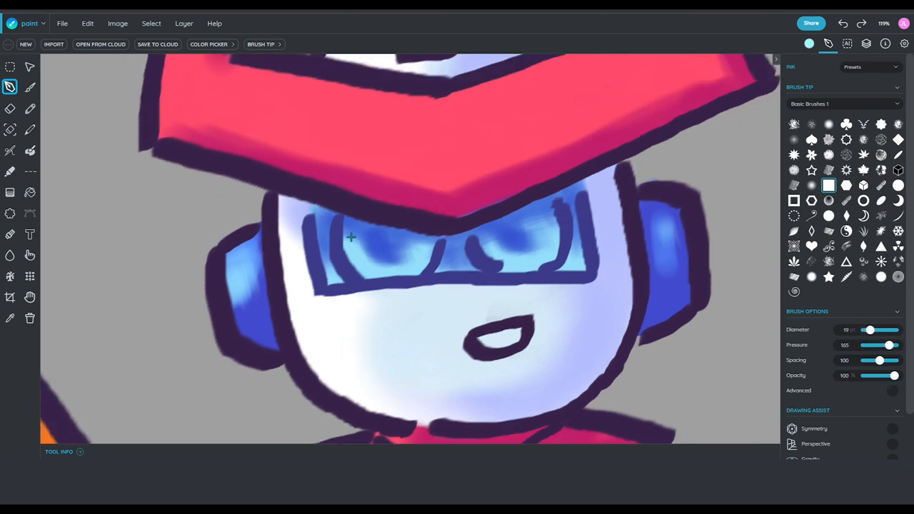
drag(350, 236, 384, 270)
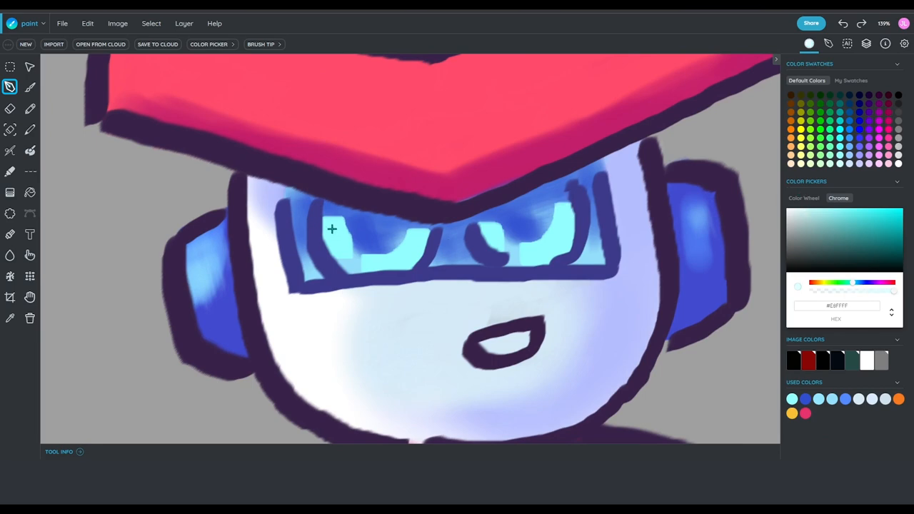
click(828, 43)
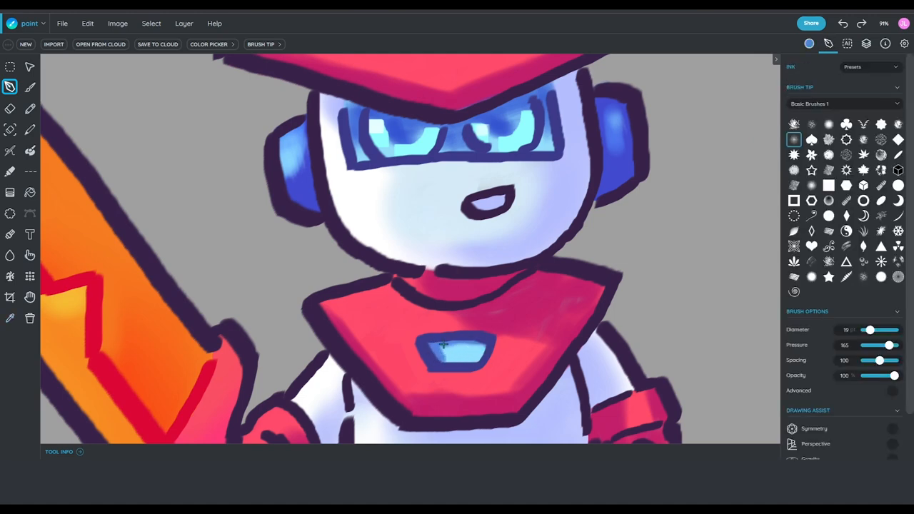
Paint a light turquoise highlight over the chest light, then view the whole illustration.
click(809, 43)
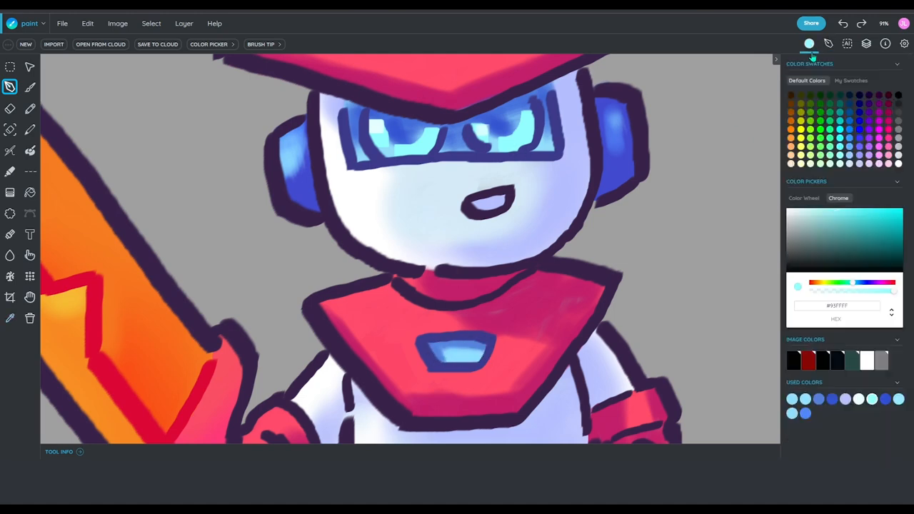
click(831, 43)
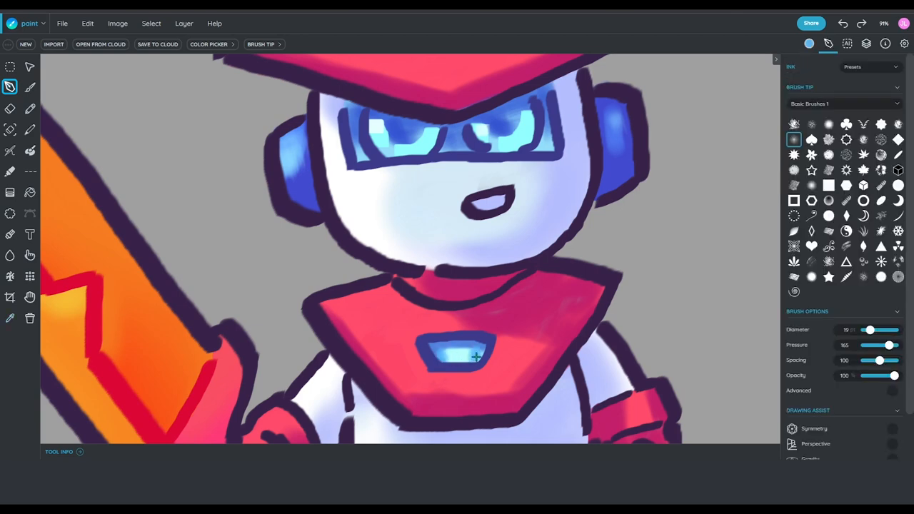
click(809, 44)
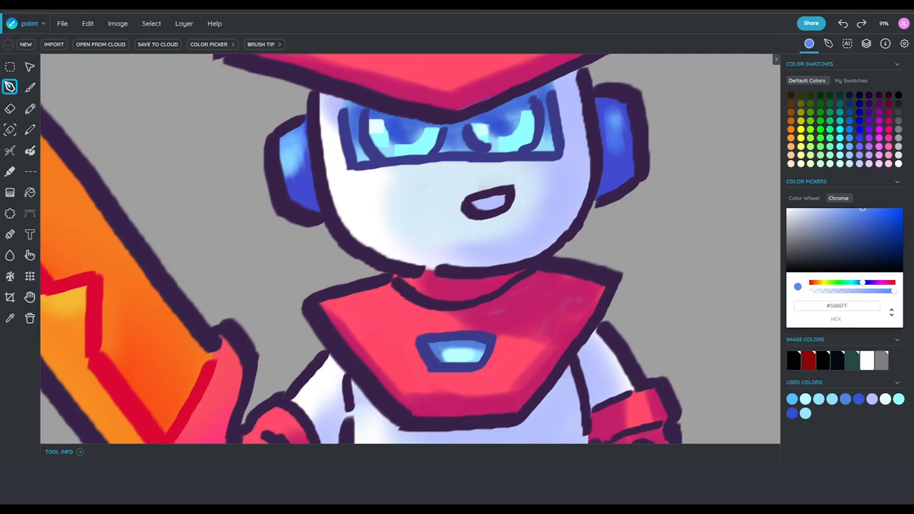
click(828, 43)
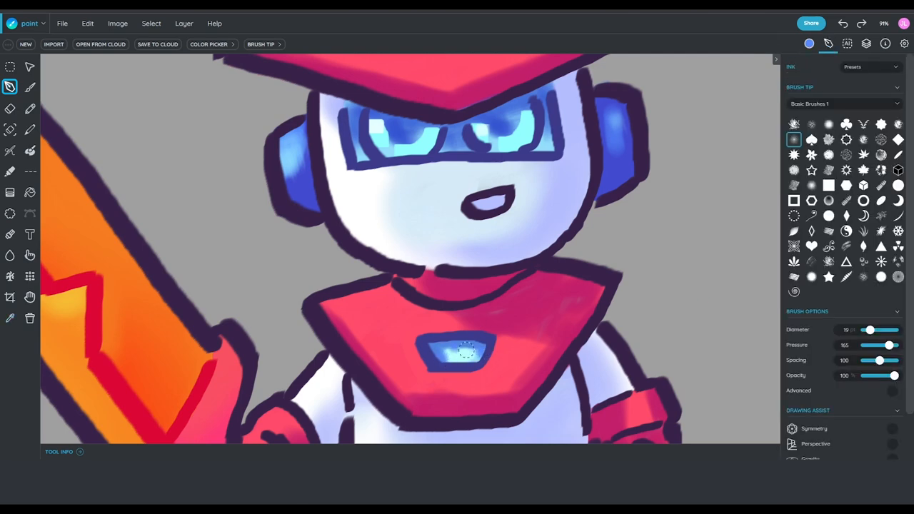
drag(450, 354, 489, 354)
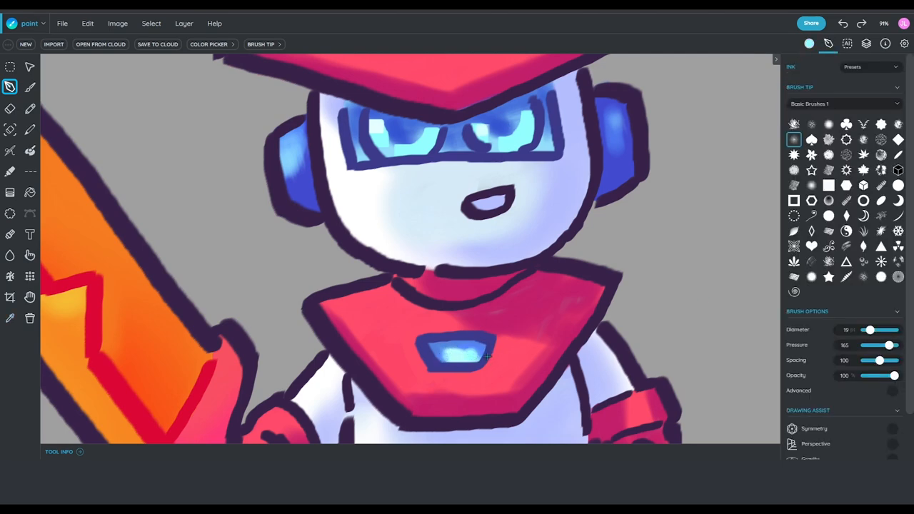
click(810, 43)
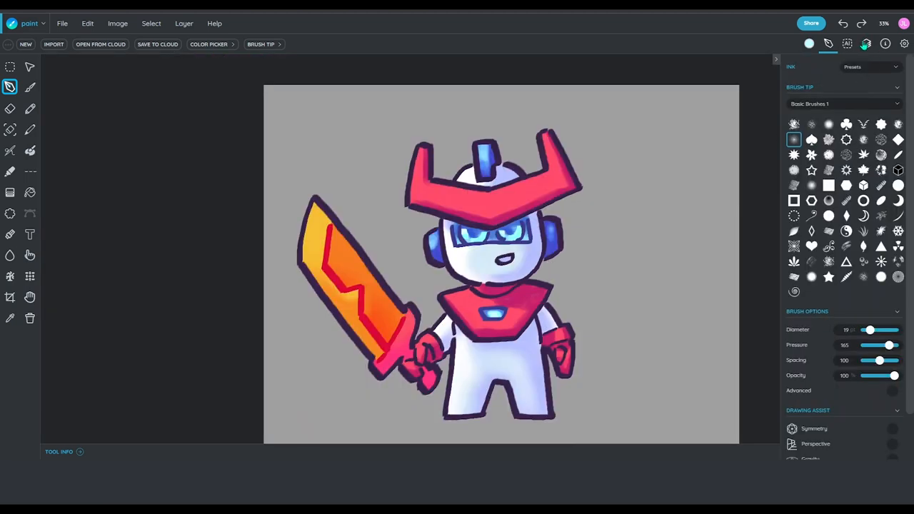
Shift the armor layer's colour balance toward yellow and apply it.
click(869, 42)
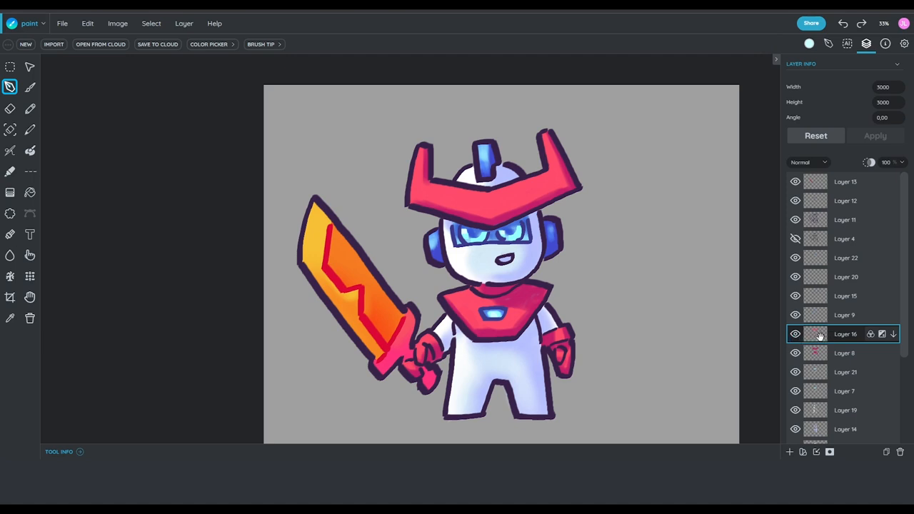
click(789, 452)
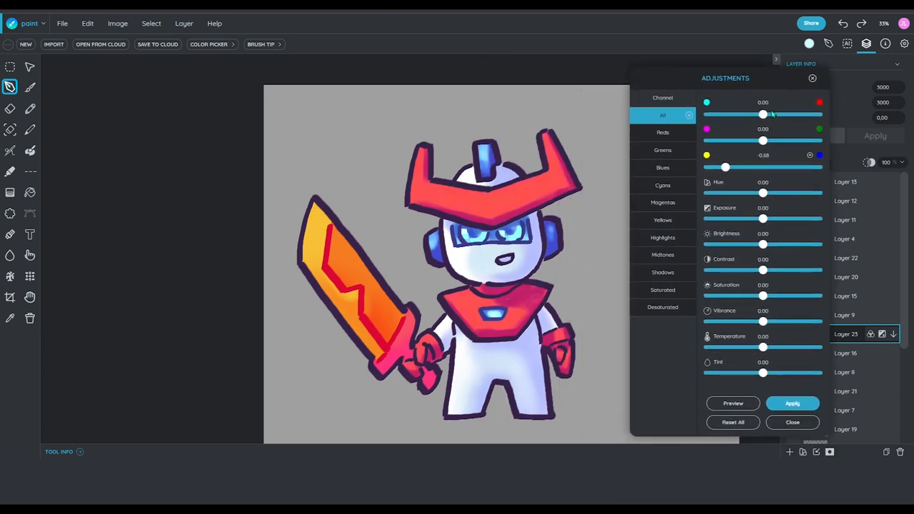
drag(763, 244, 786, 245)
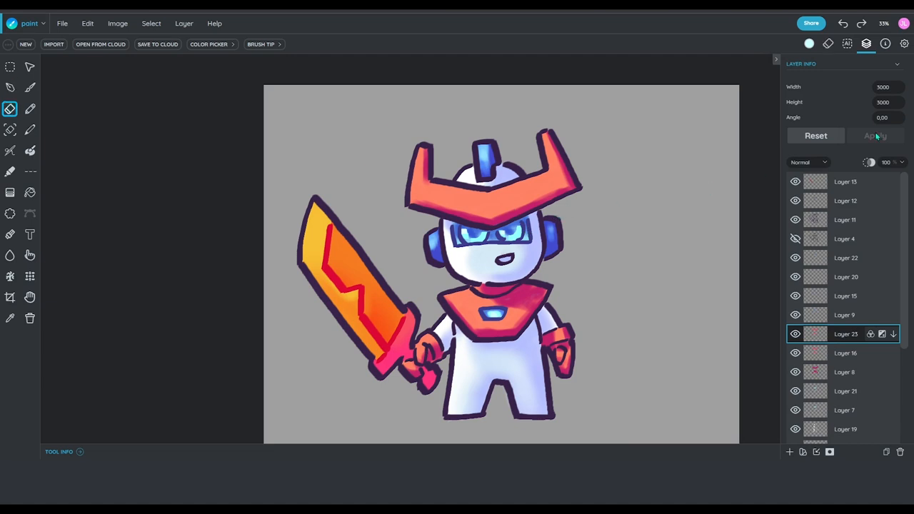
click(828, 44)
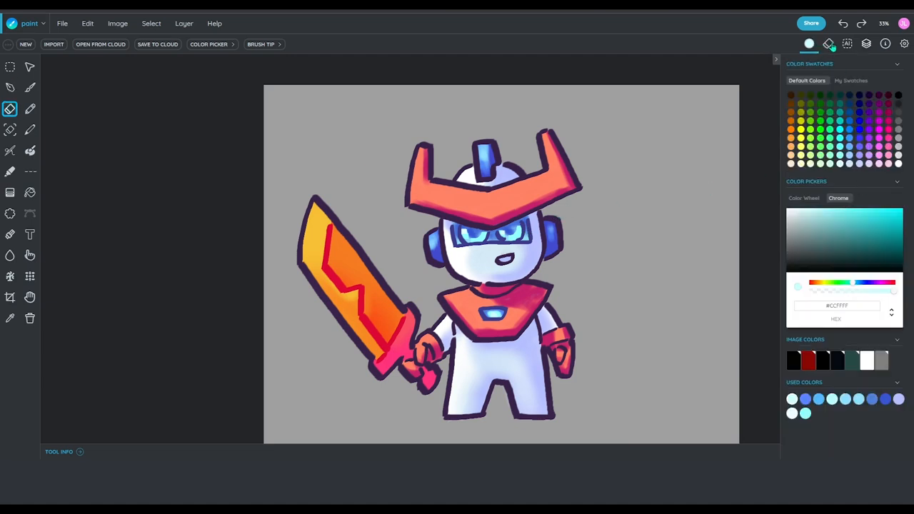
Make the soft eraser larger and lower its pressure.
click(829, 44)
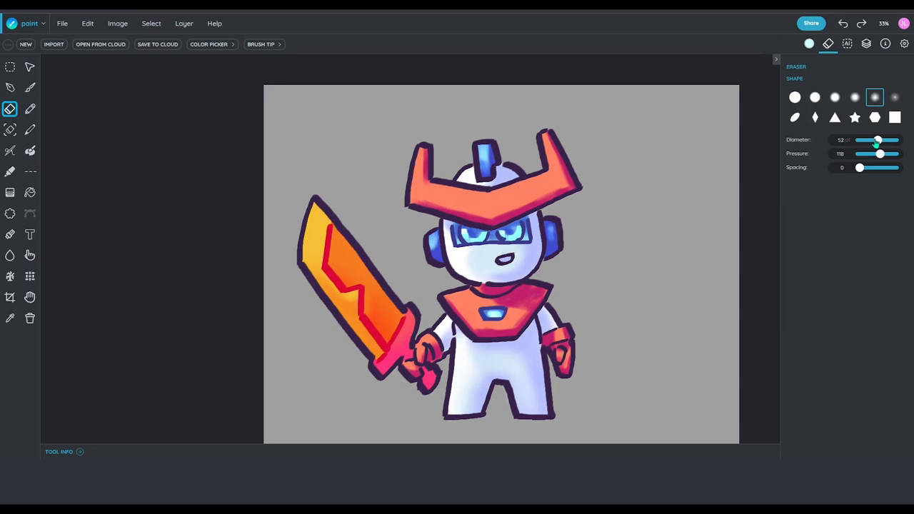
drag(878, 140, 886, 140)
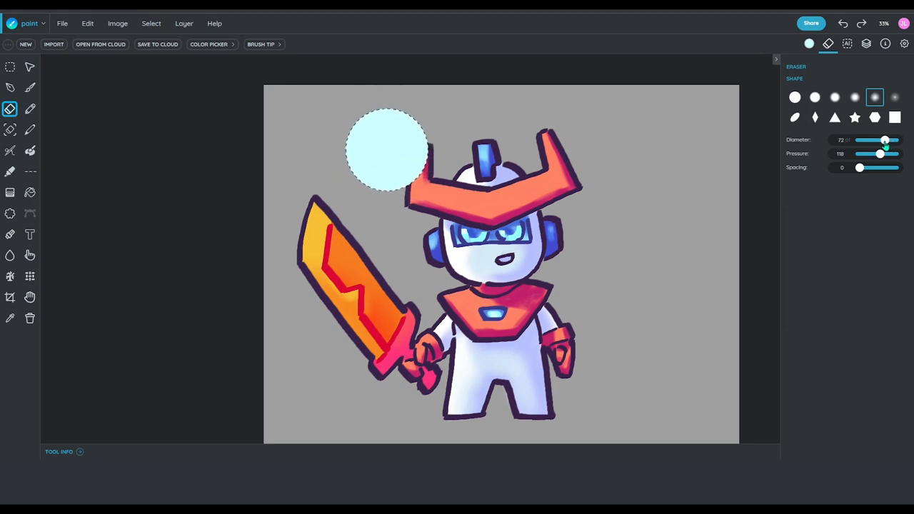
drag(881, 153, 877, 153)
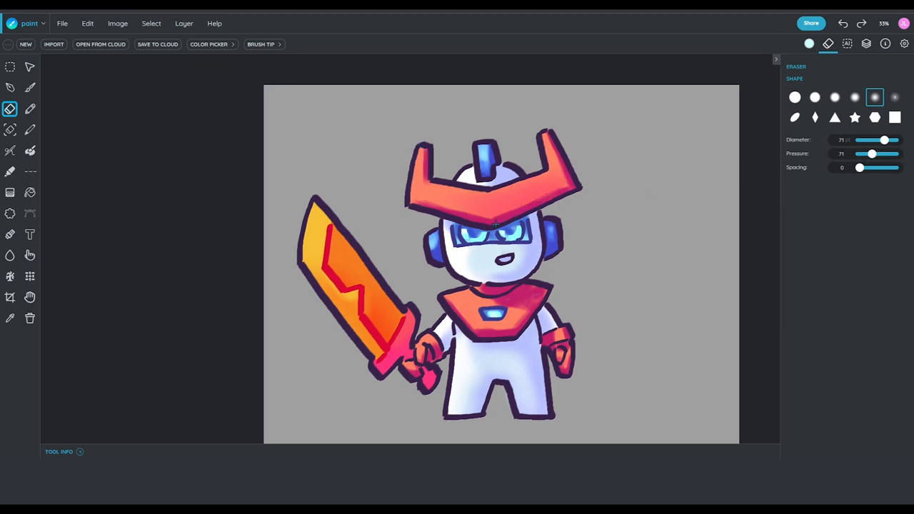
mouse_move(555, 264)
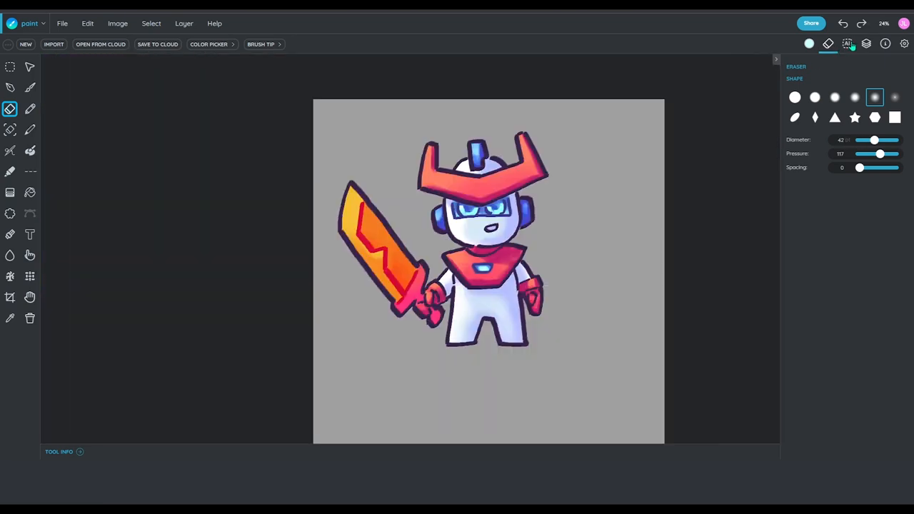
On a new layer, shade the sword blade and guard orange and red, erasing edges.
click(870, 43)
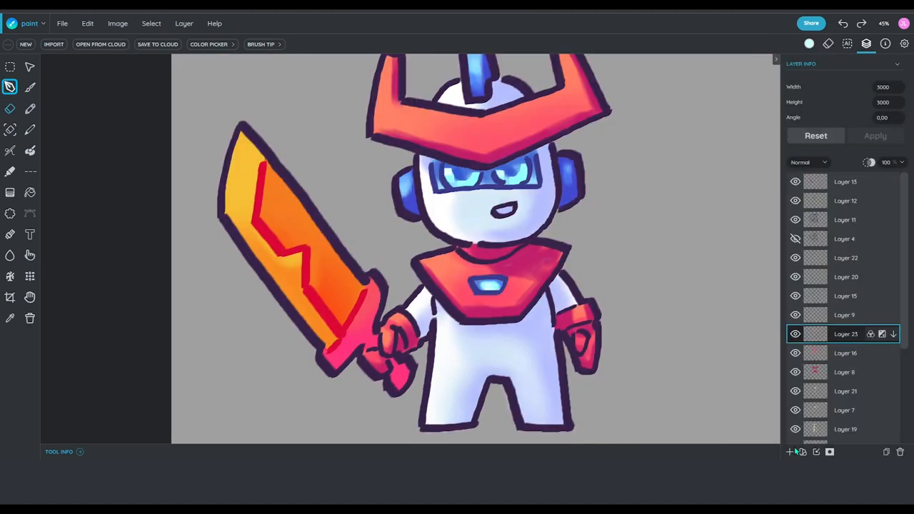
click(809, 44)
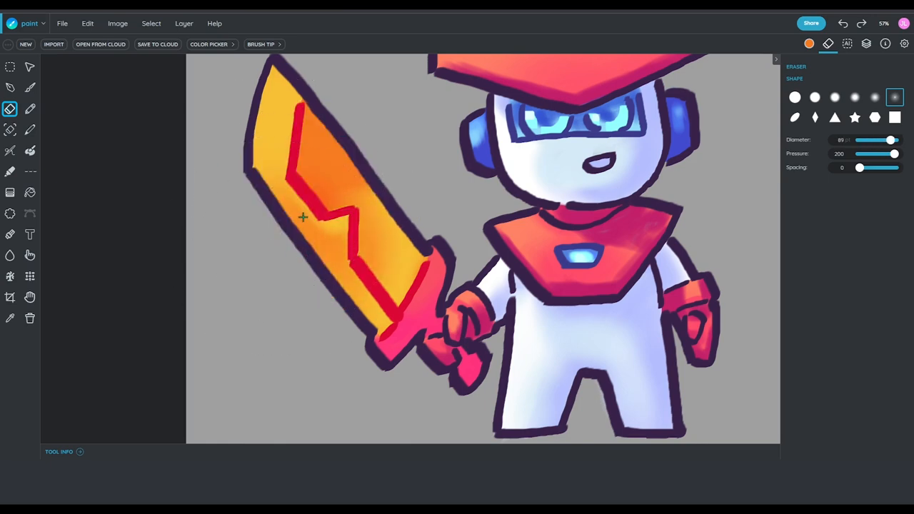
click(867, 44)
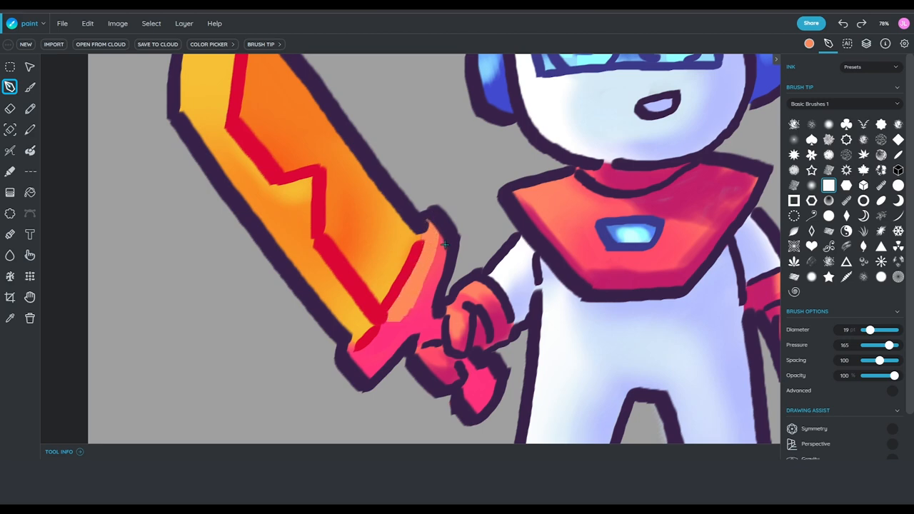
scroll(down, 3)
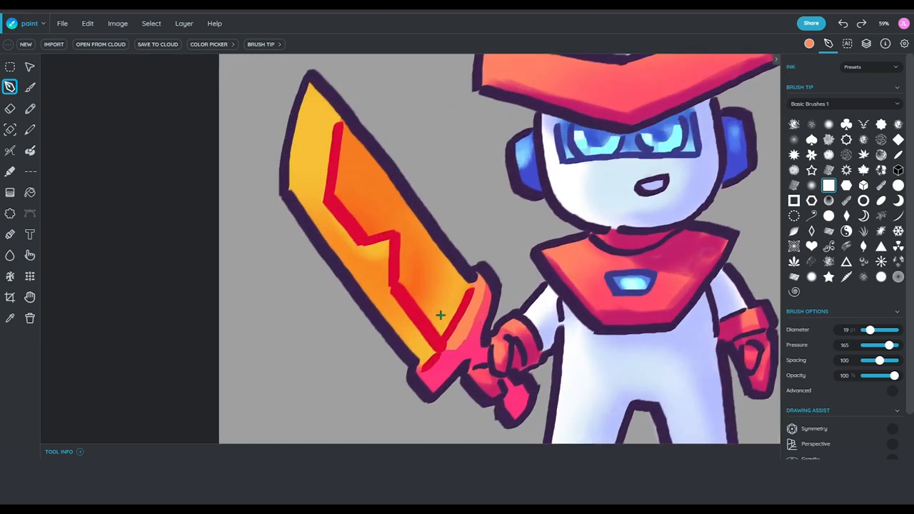
click(10, 109)
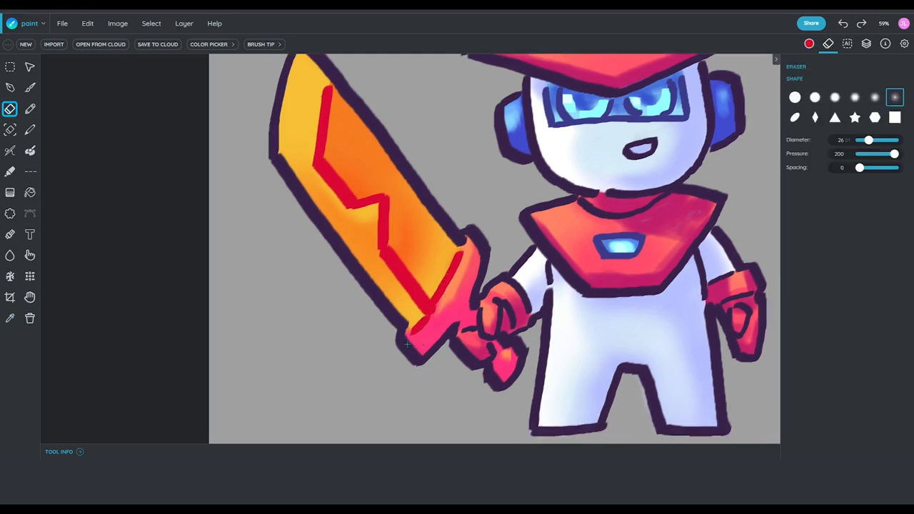
click(867, 43)
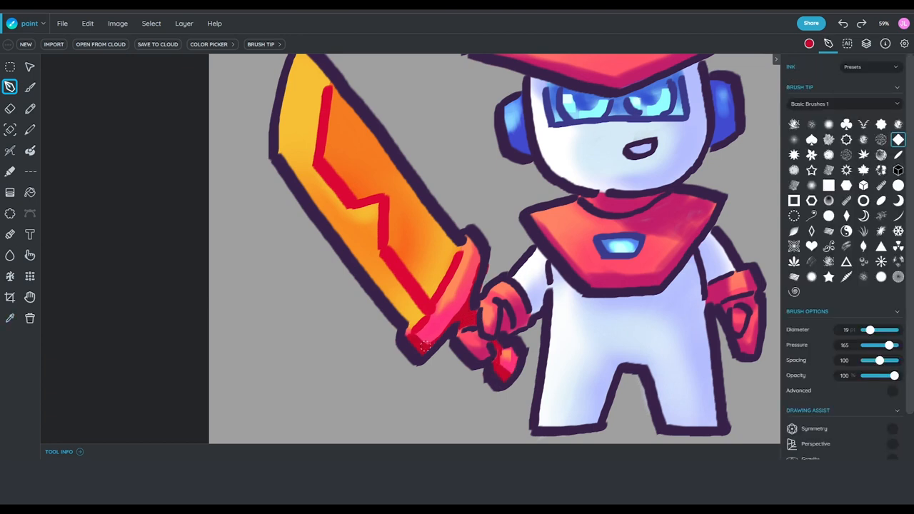
click(11, 109)
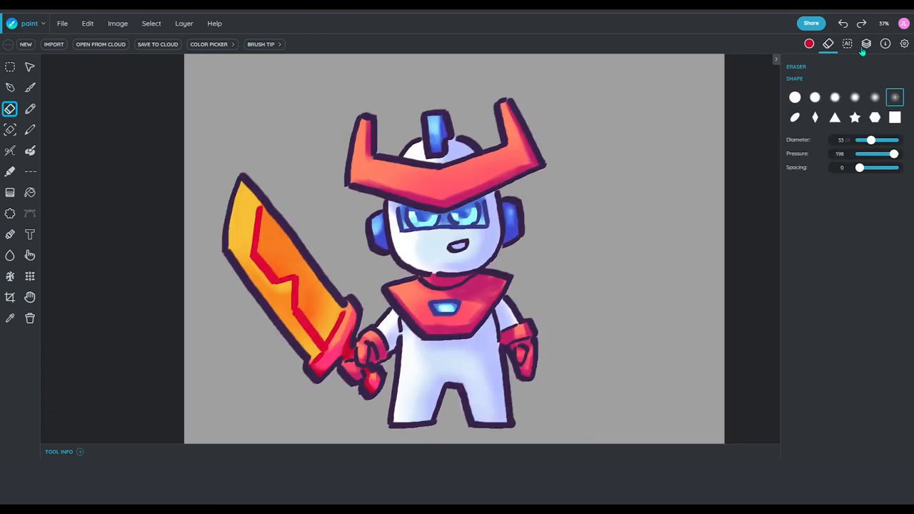
Set blue balance 1.00, Brightness 0.12, Hue -0.07 and Tint 0.34 on the layer.
click(867, 44)
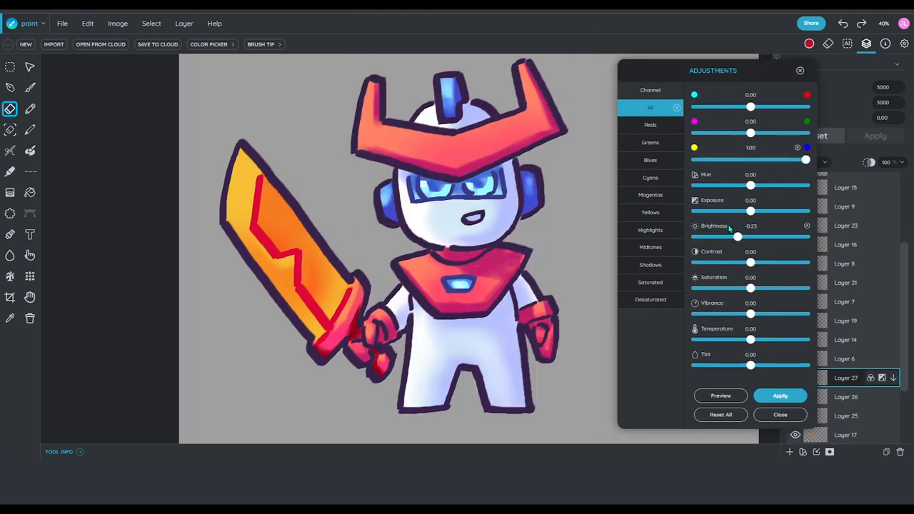
drag(738, 236, 757, 236)
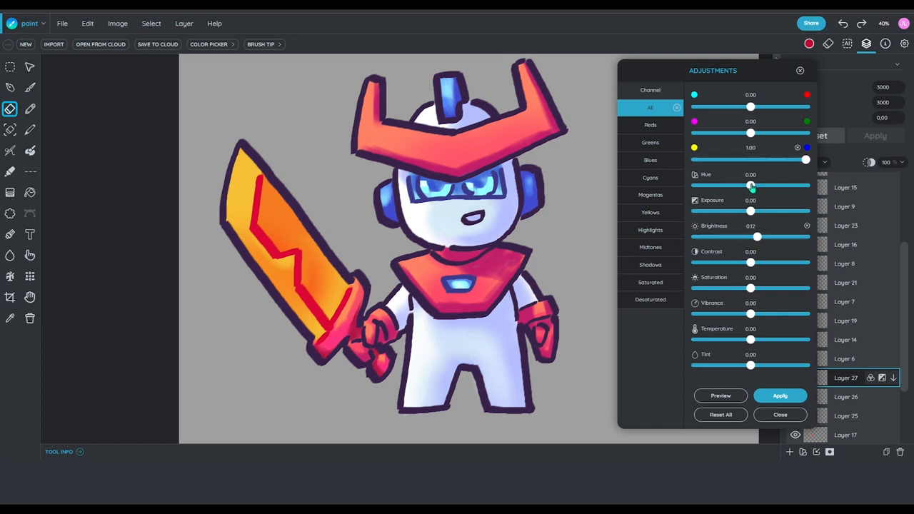
drag(752, 185, 750, 185)
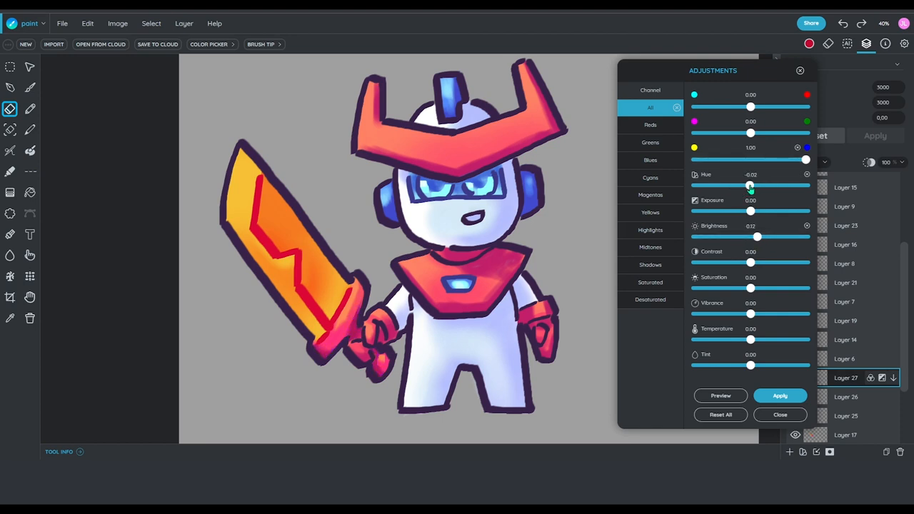
drag(751, 185, 747, 185)
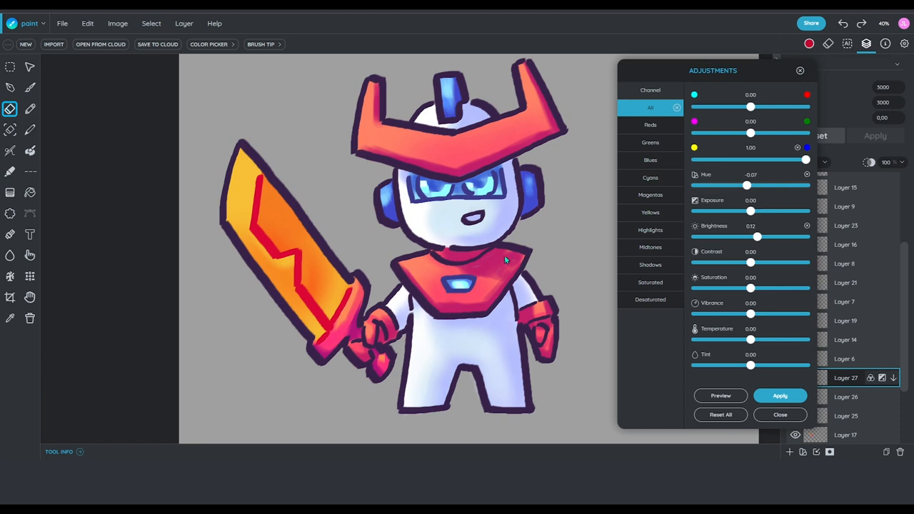
drag(750, 365, 770, 365)
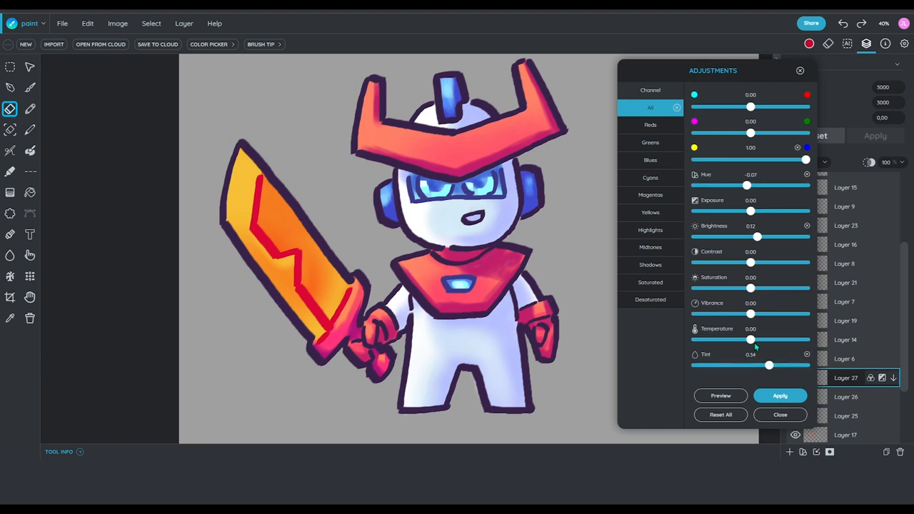
drag(751, 339, 758, 340)
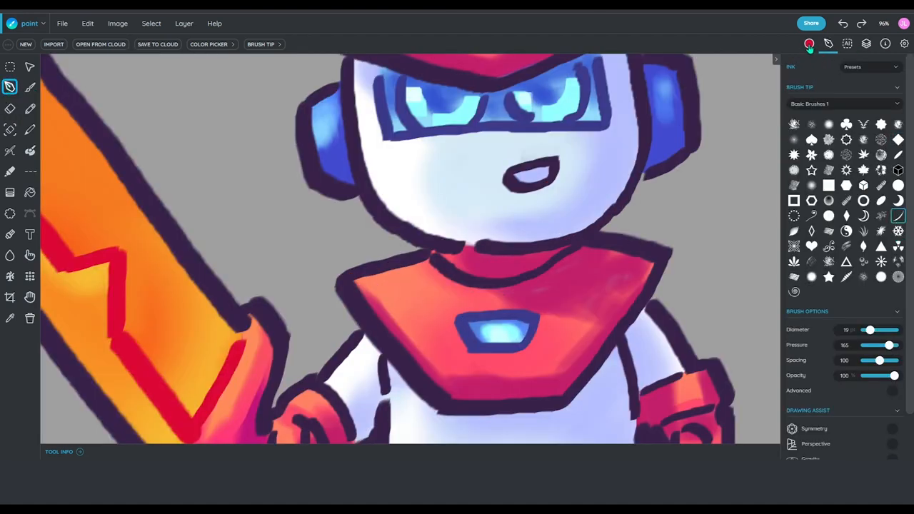
Paint highlights on the chest plate and crest's left prong, erasing back the tip strokes.
click(809, 42)
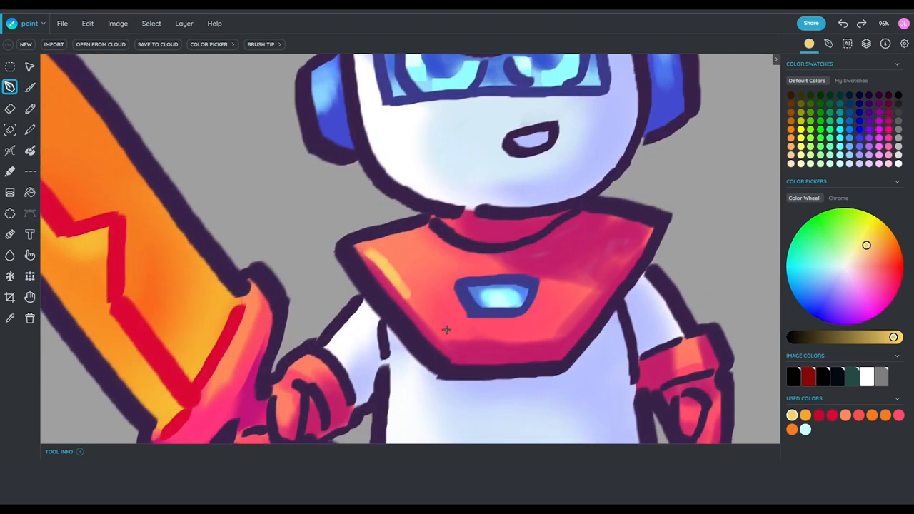
drag(443, 336, 543, 335)
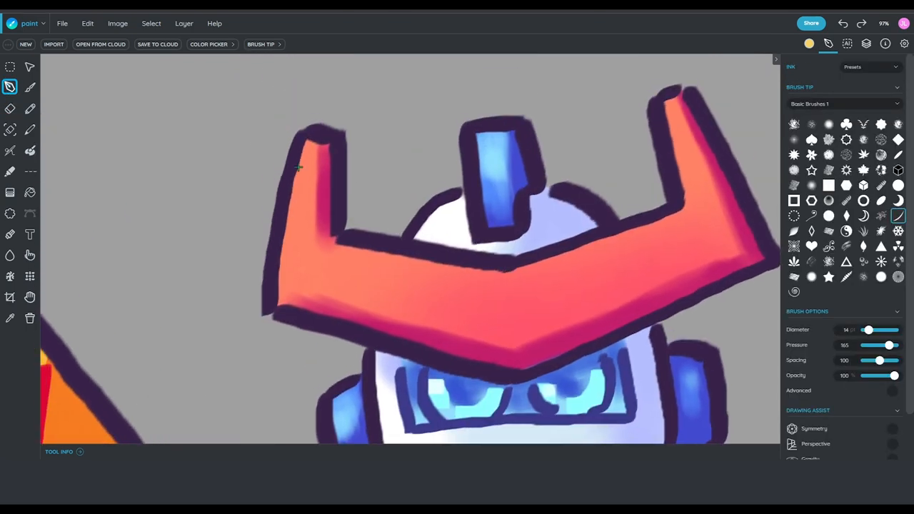
drag(299, 168, 288, 275)
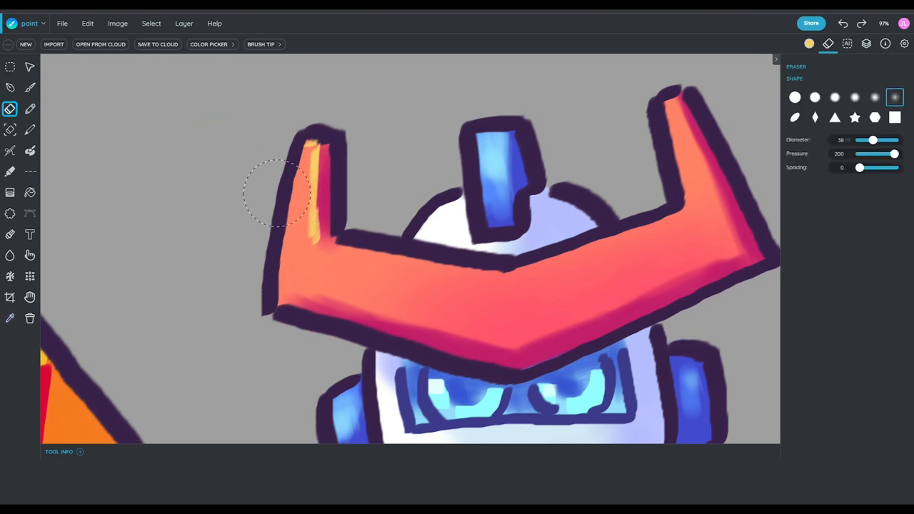
drag(285, 200, 283, 158)
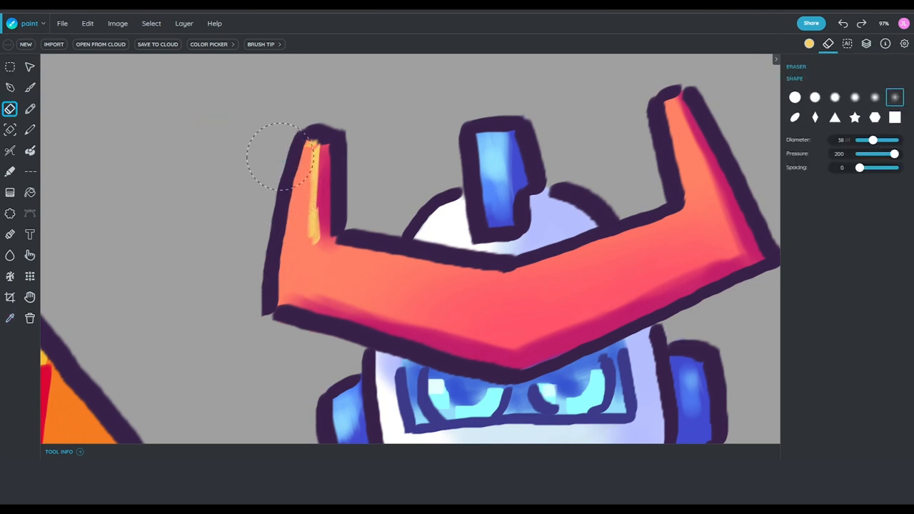
drag(286, 150, 300, 154)
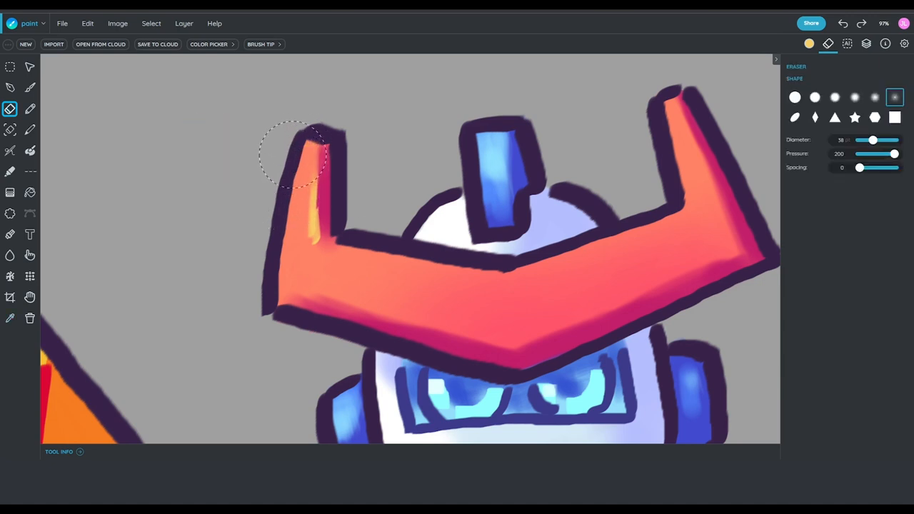
drag(300, 154, 279, 207)
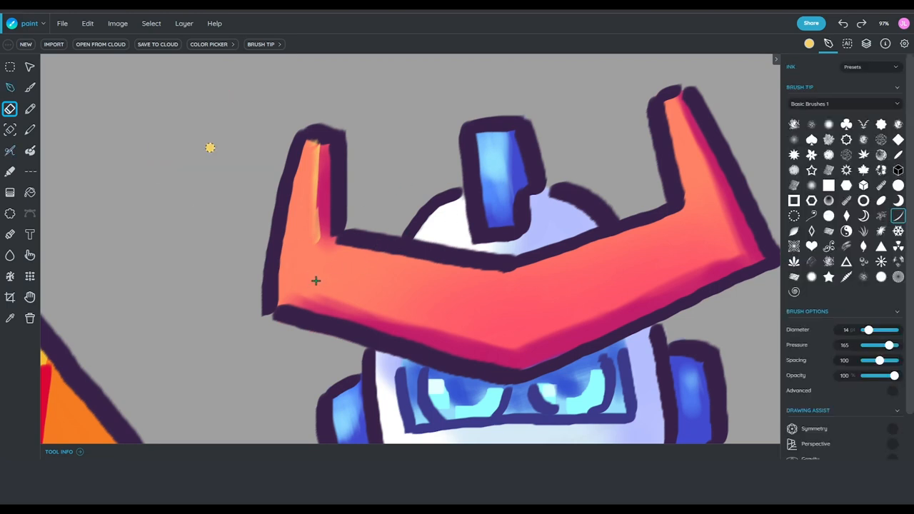
drag(300, 293, 357, 307)
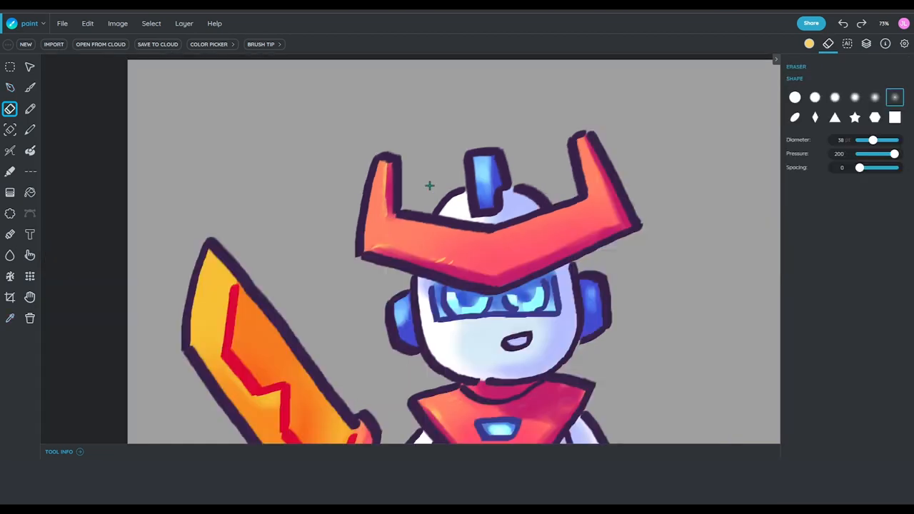
Paint yellow highlights on the crest's right prong and tip, erasing excess and airbrushing softly.
scroll(down, 3)
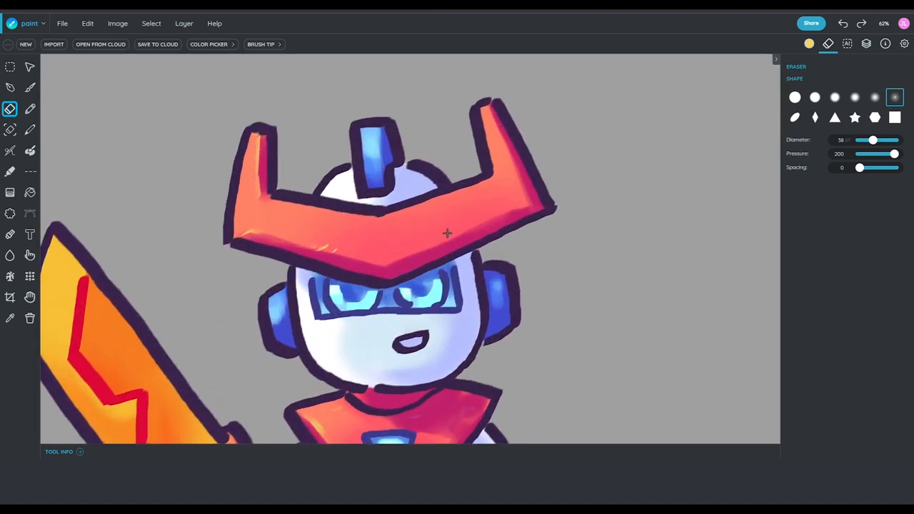
click(10, 87)
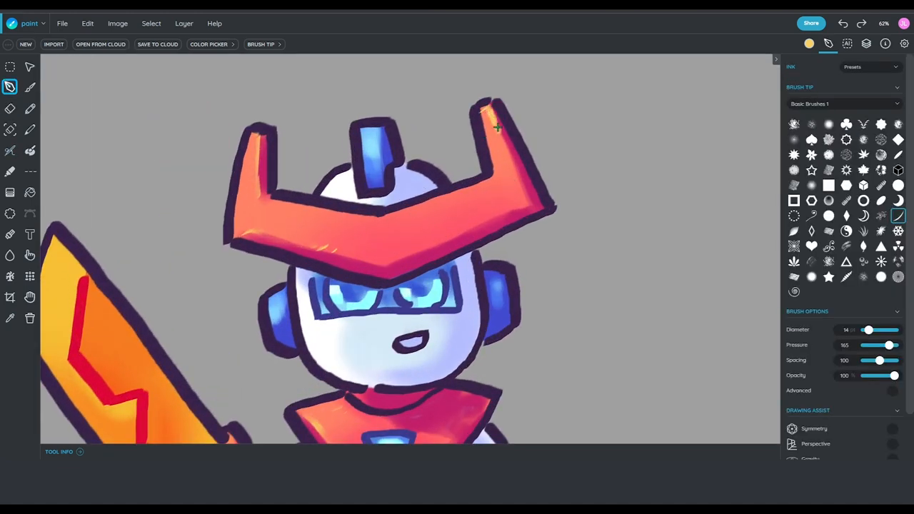
drag(493, 129, 511, 171)
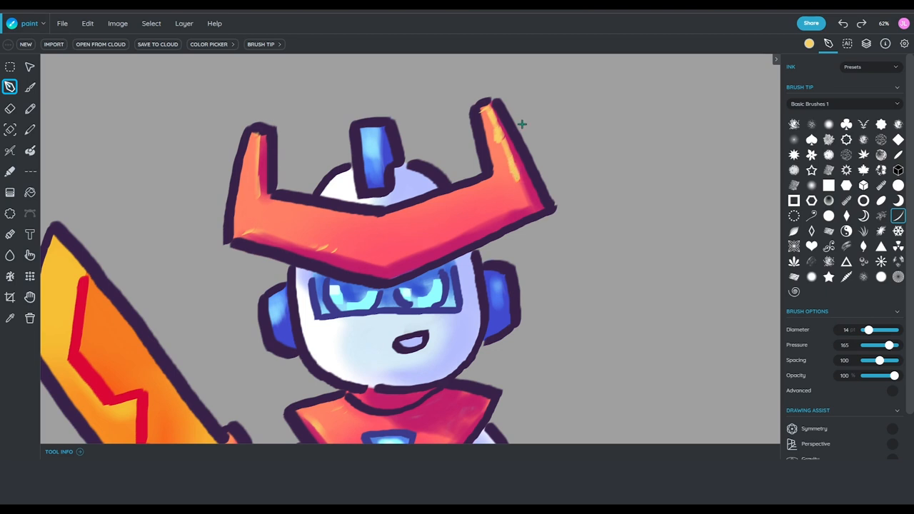
click(9, 109)
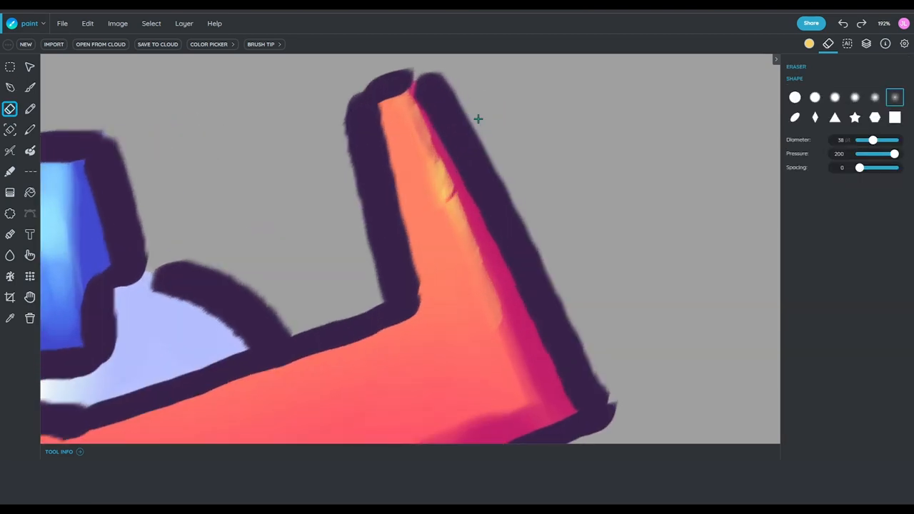
click(10, 87)
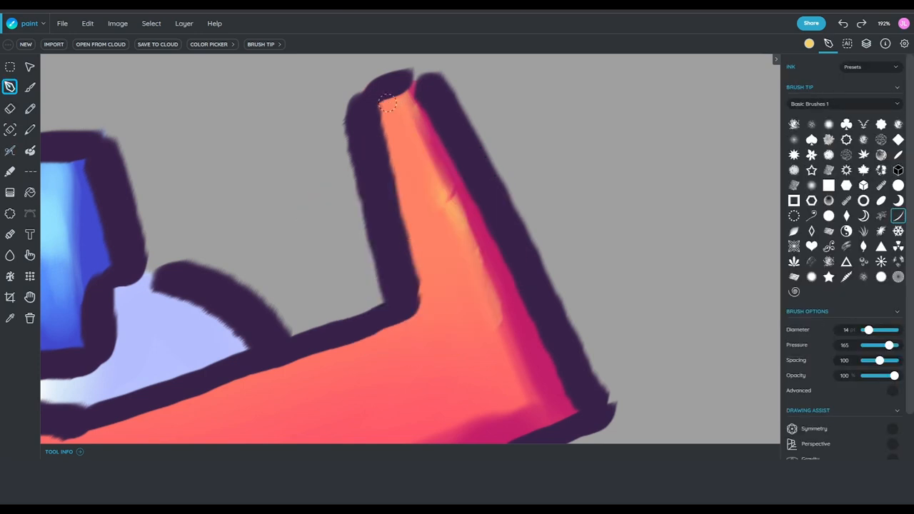
drag(389, 100, 418, 139)
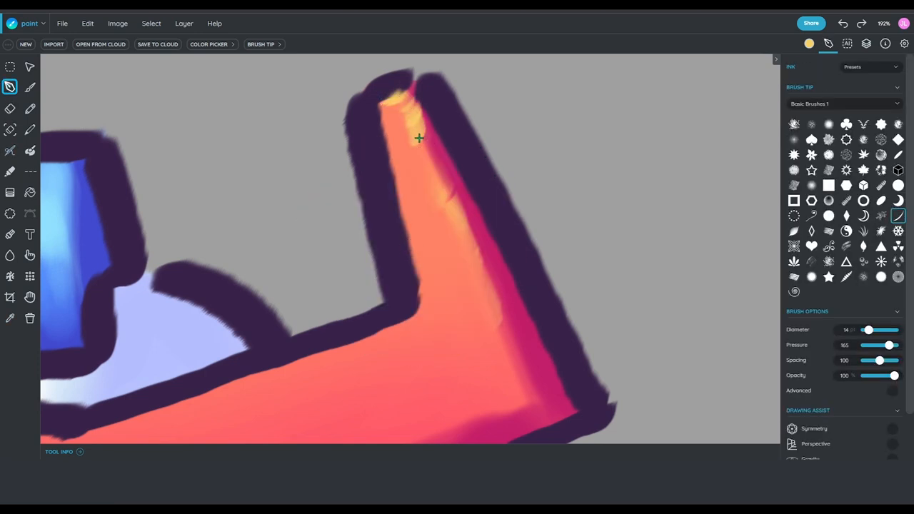
click(11, 109)
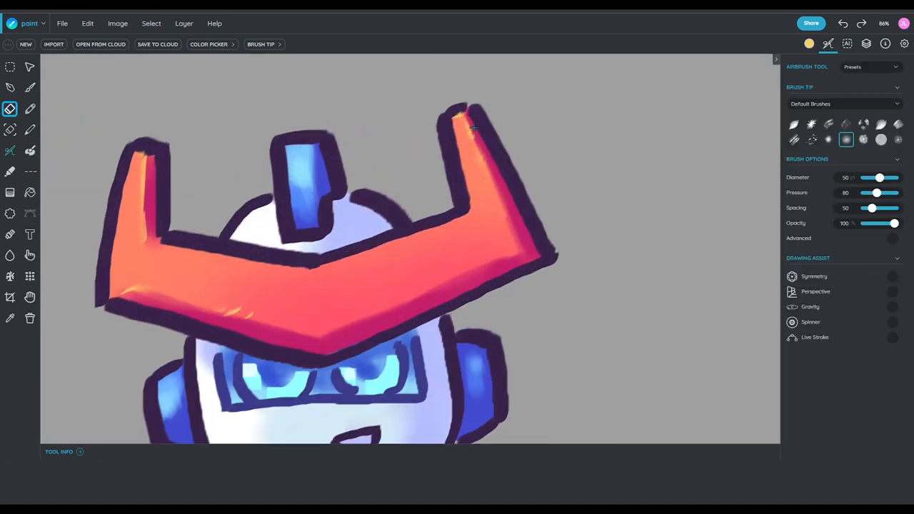
click(12, 87)
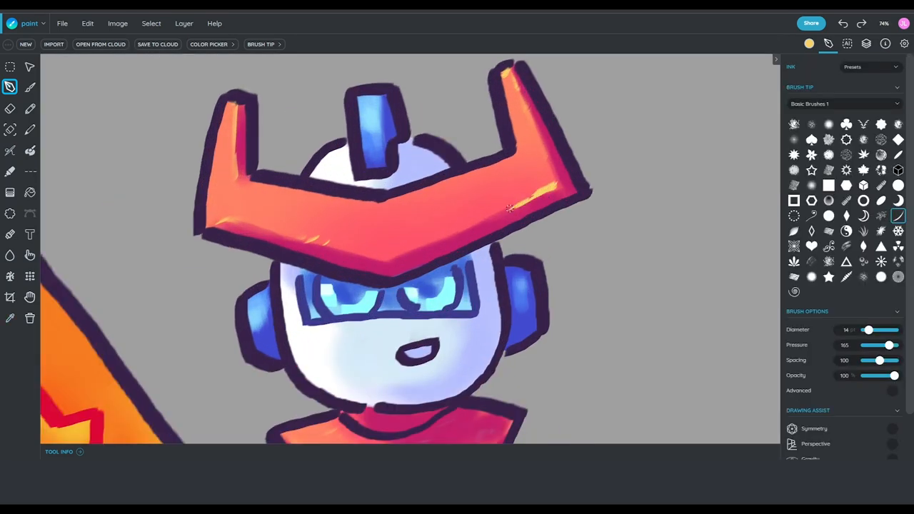
click(10, 108)
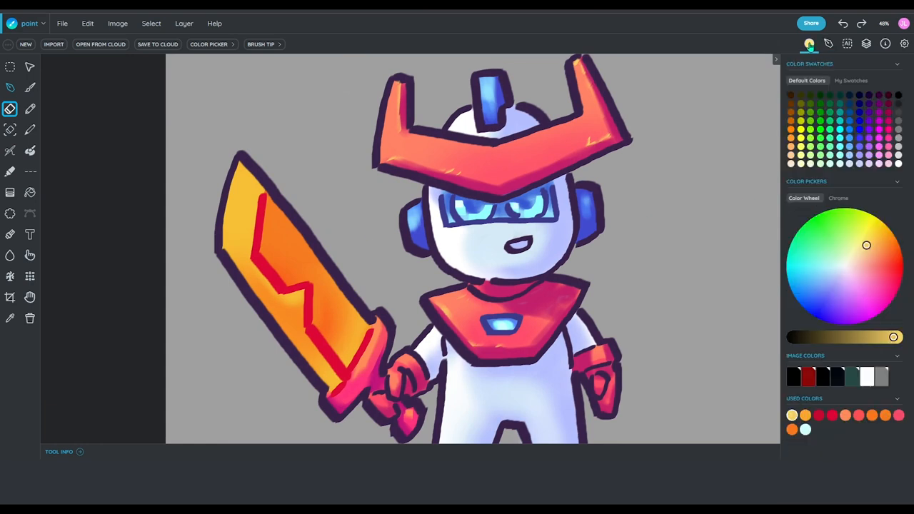
Paint white Ink highlight lines along the sword's red zigzag and blade edge, erasing stray marks.
click(875, 239)
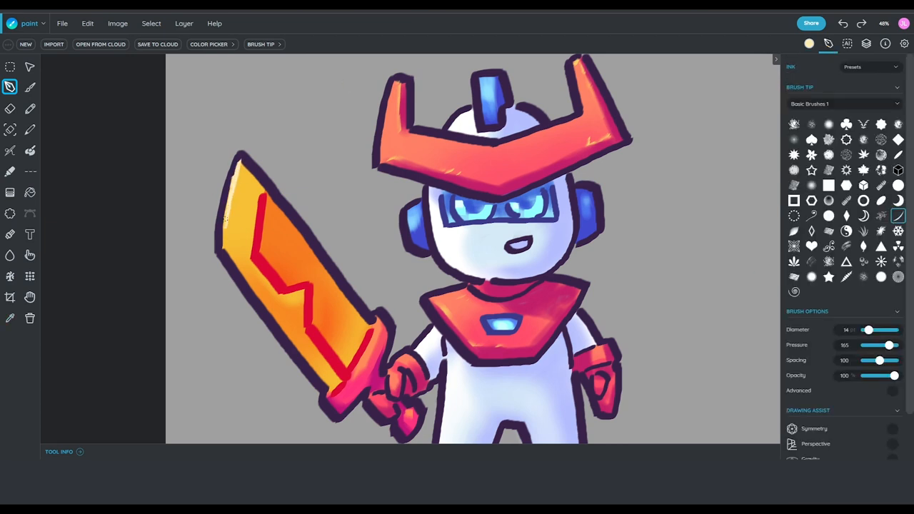
click(12, 109)
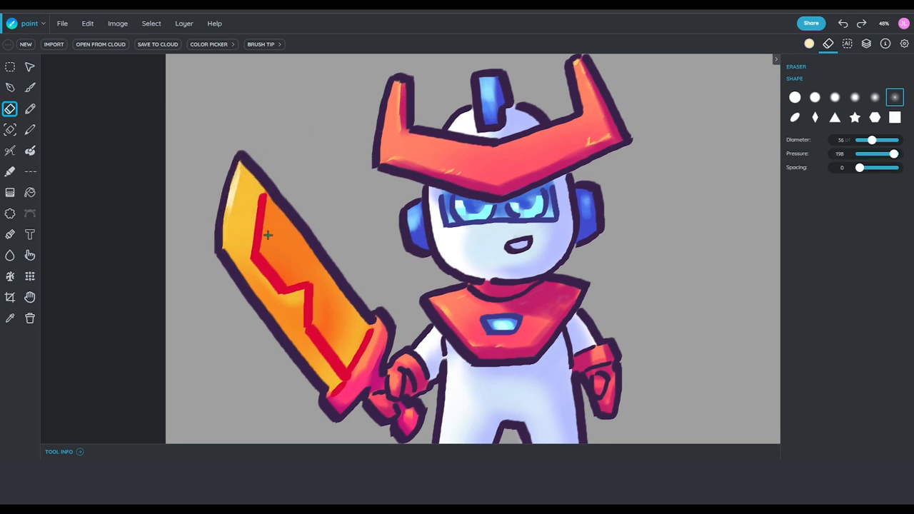
click(12, 88)
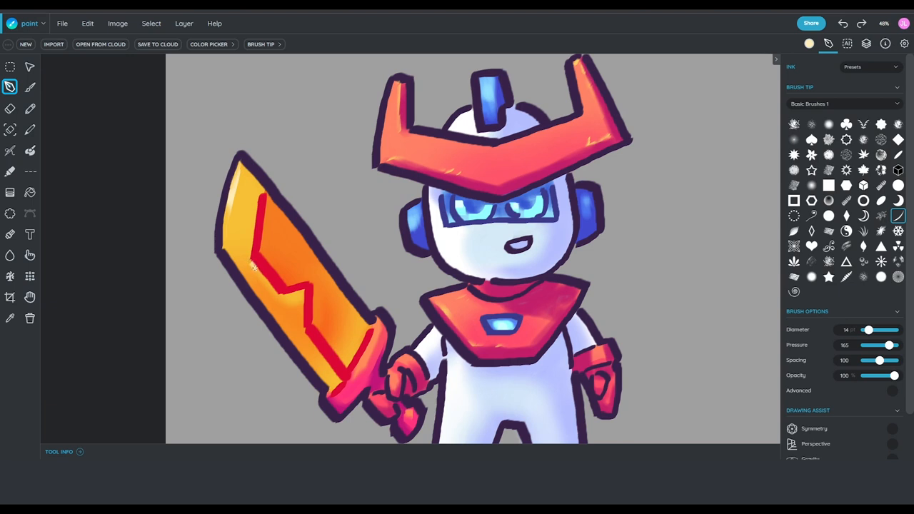
drag(254, 268, 293, 296)
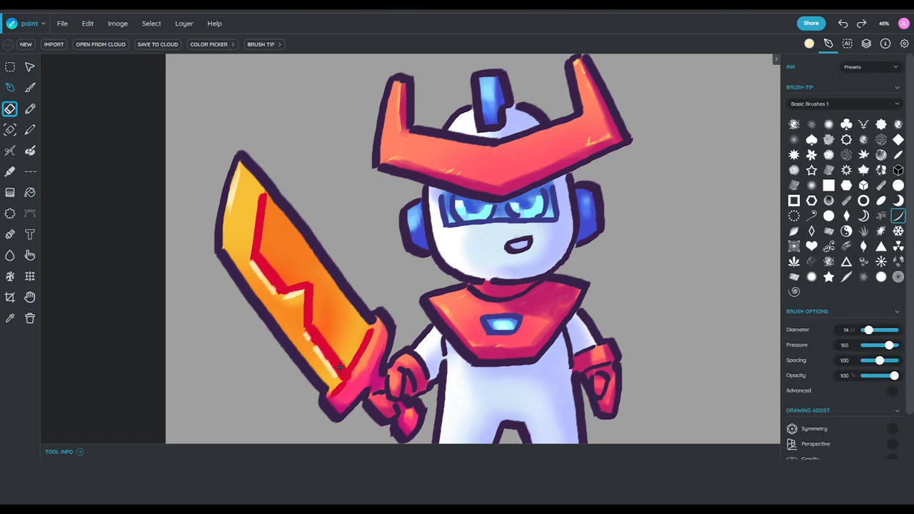
click(829, 43)
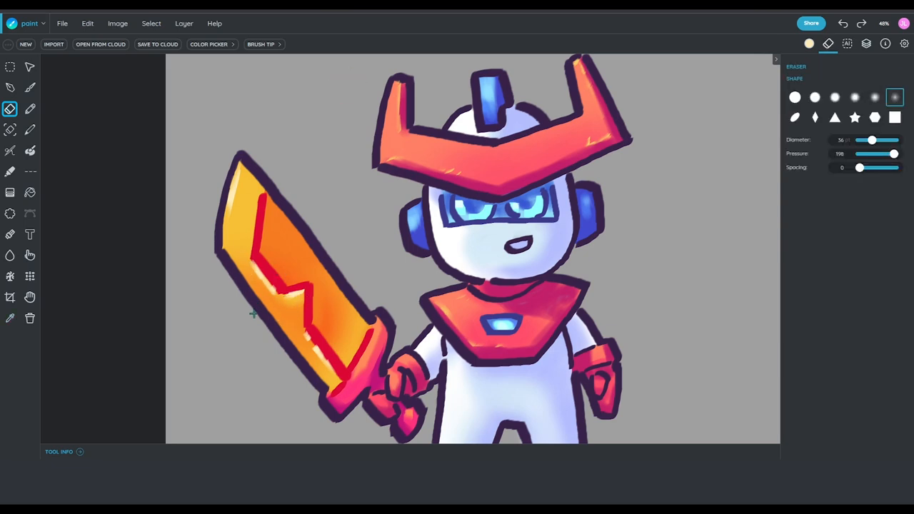
click(10, 87)
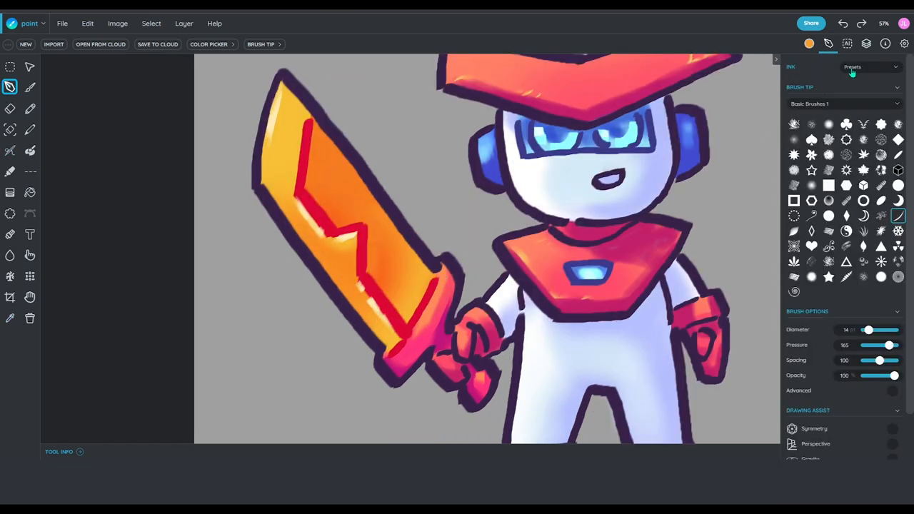
click(808, 43)
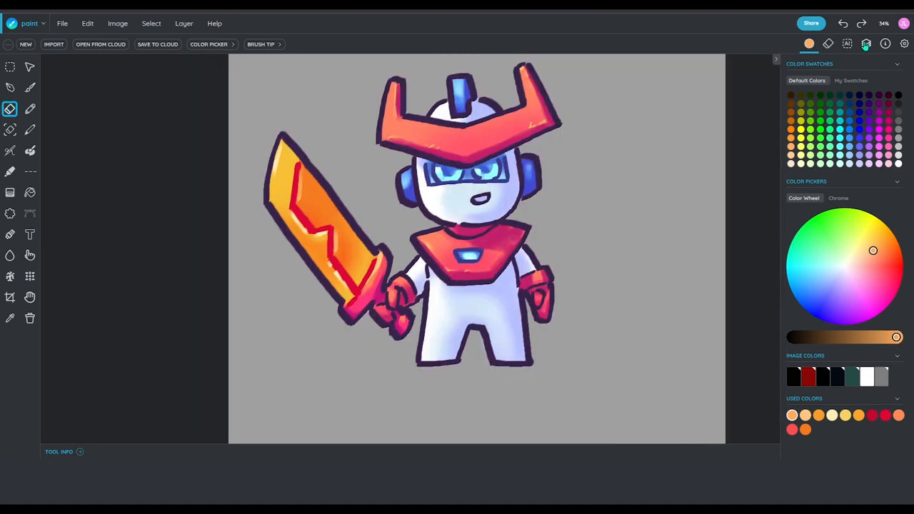
Adjust the layer's colour balance and hue to about -0.06, turning sword streaks red-orange.
click(867, 43)
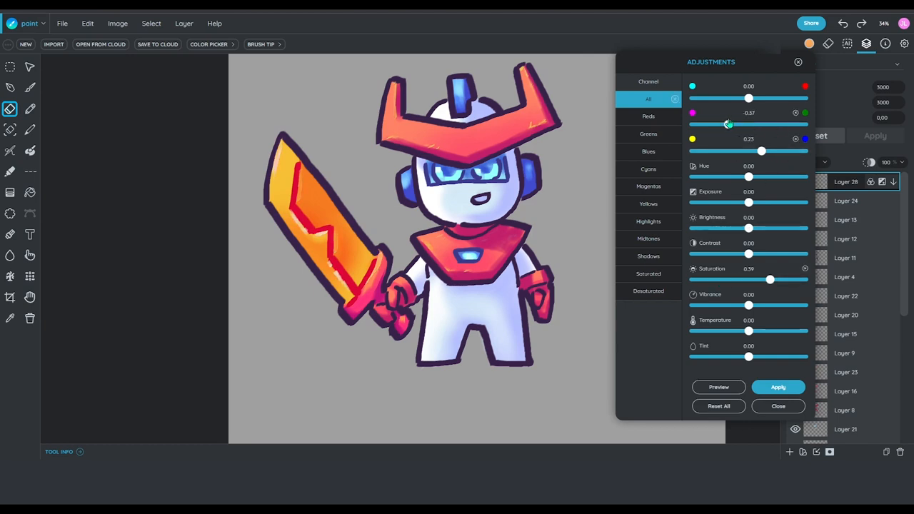
drag(728, 123, 721, 124)
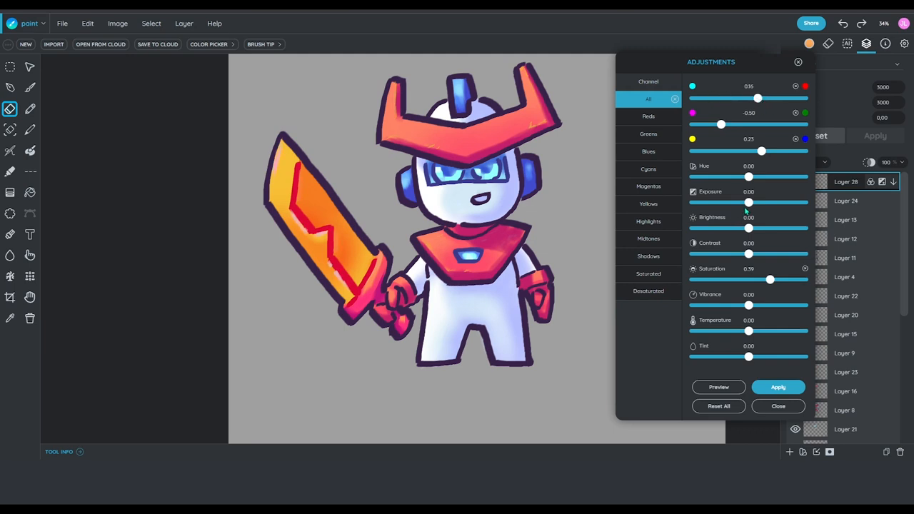
drag(749, 305, 802, 305)
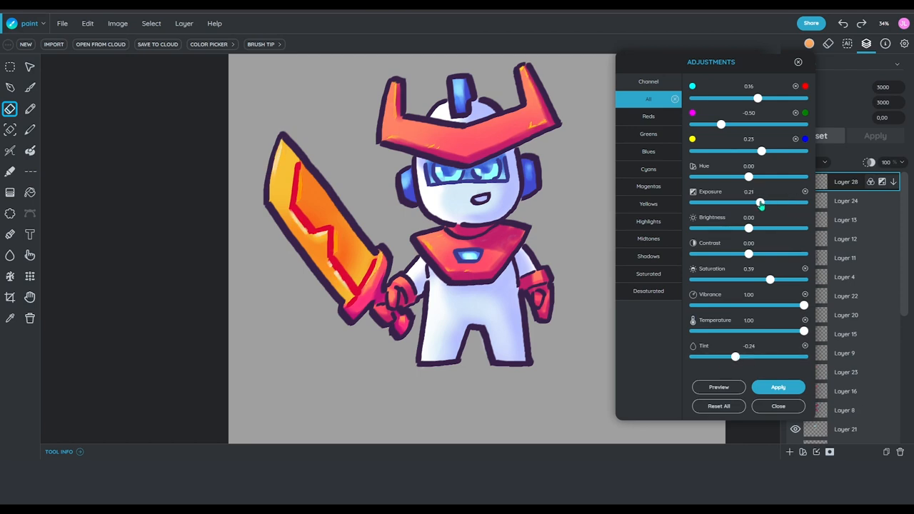
drag(748, 177, 781, 177)
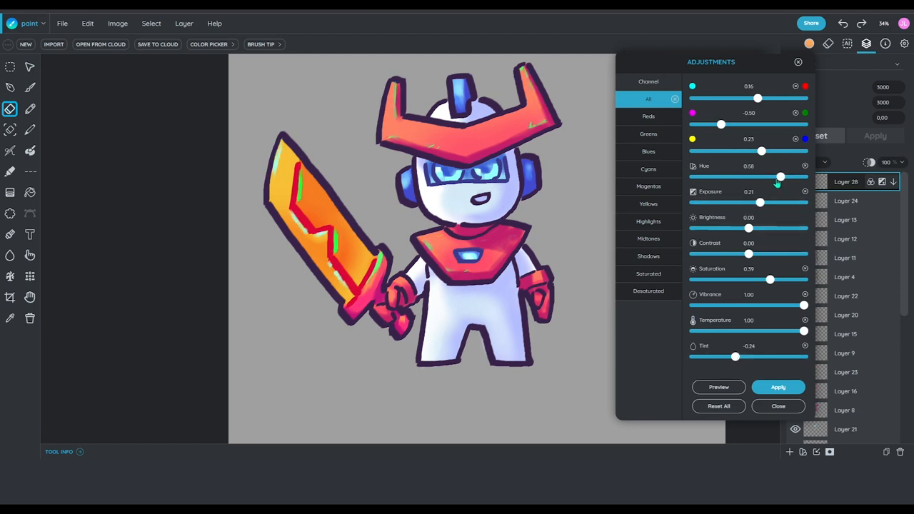
drag(781, 177, 746, 176)
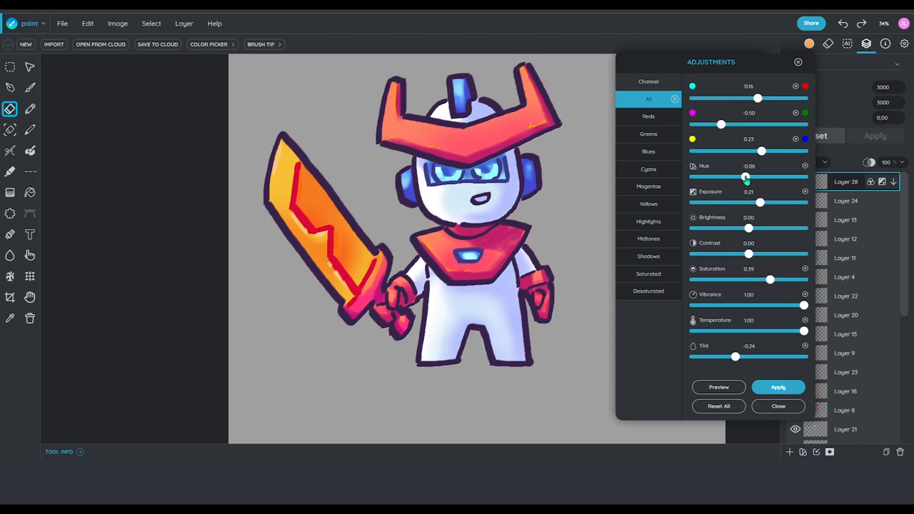
drag(770, 279, 753, 279)
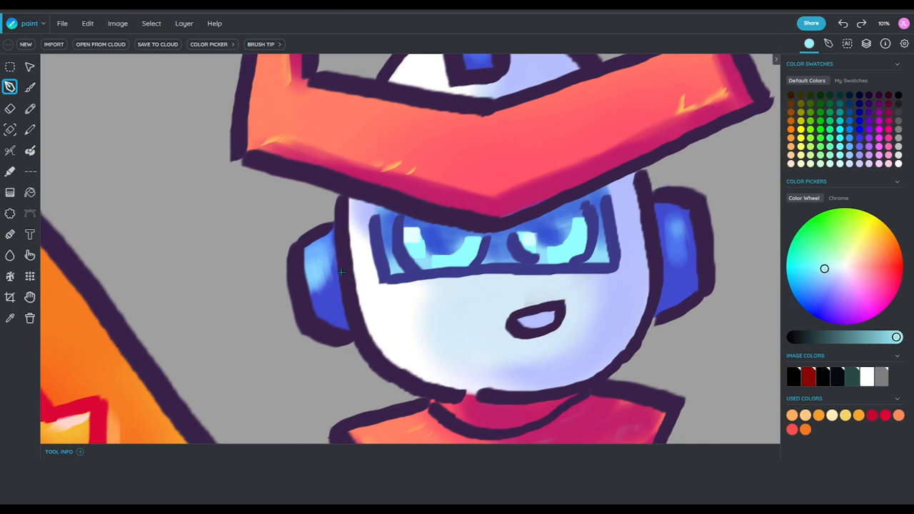
Paint light blue highlights and soft airbrush shading on the visor, ear pieces and antenna.
click(822, 43)
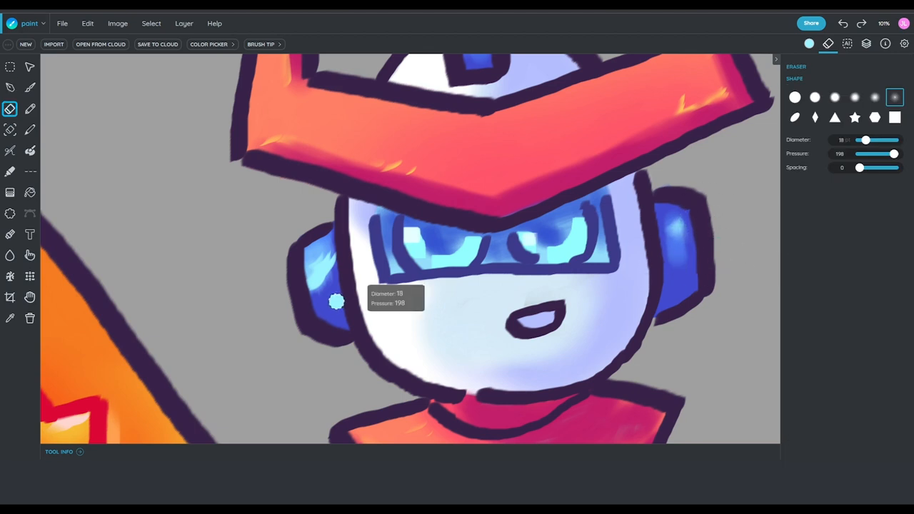
drag(335, 300, 396, 234)
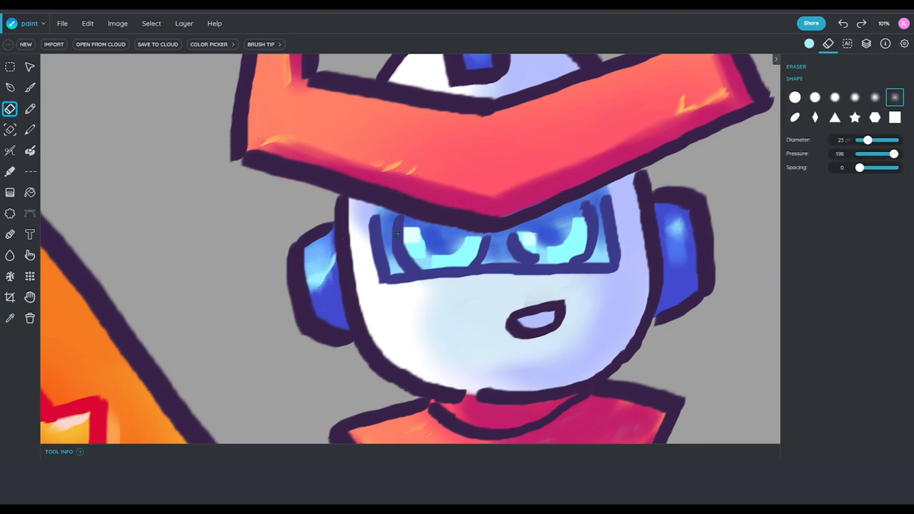
click(10, 151)
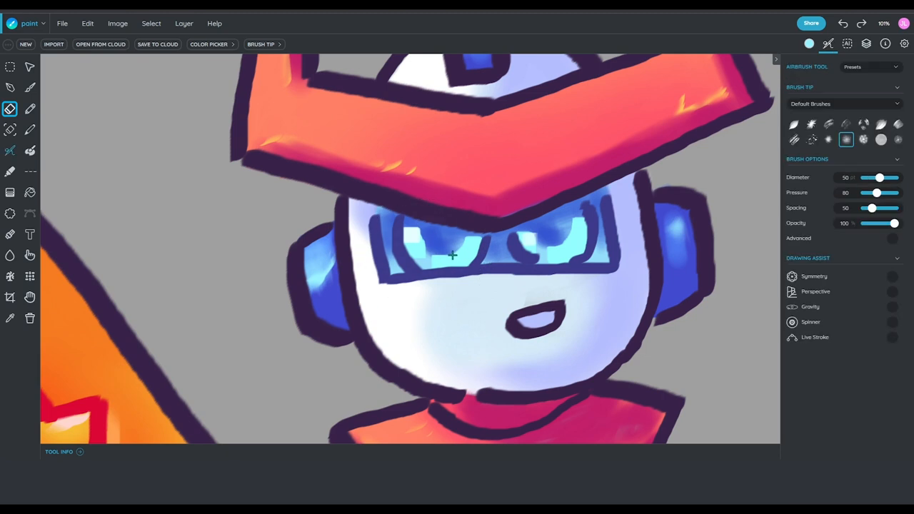
click(10, 87)
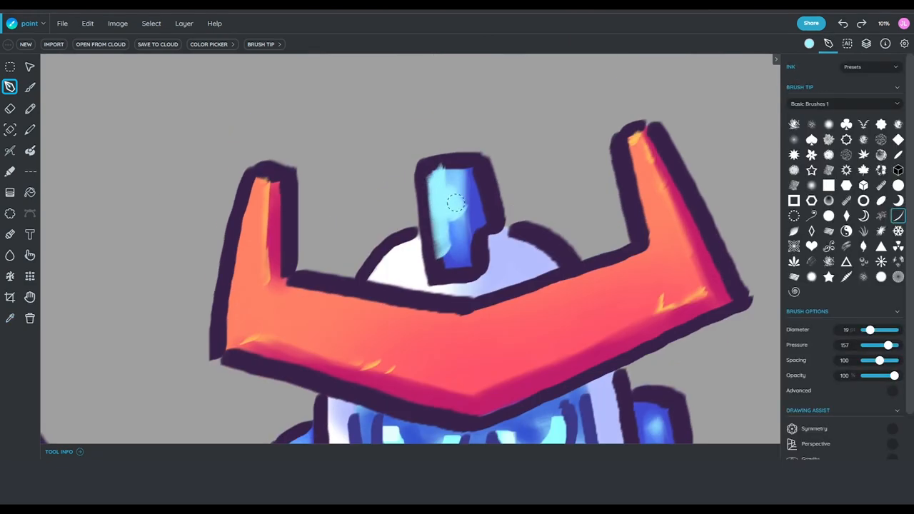
click(10, 109)
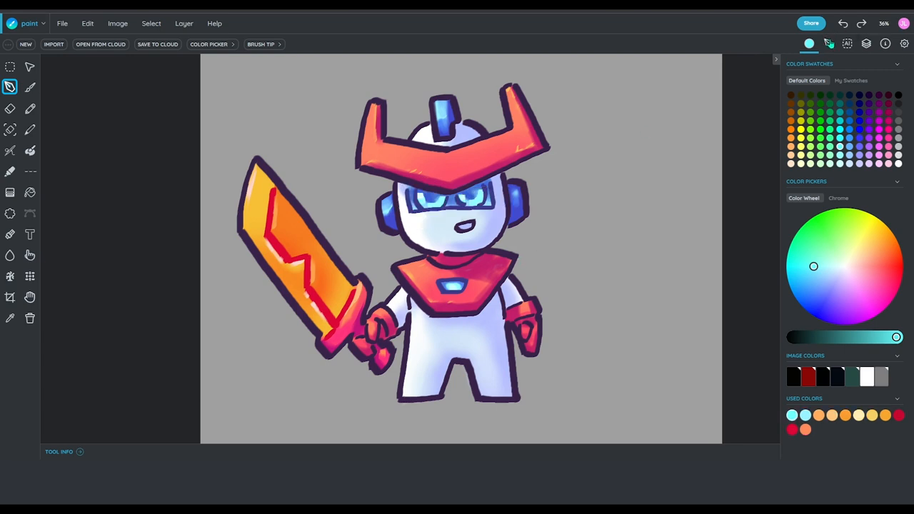
Brush a soft turquoise glow across the whole visor and over the chest light.
click(829, 43)
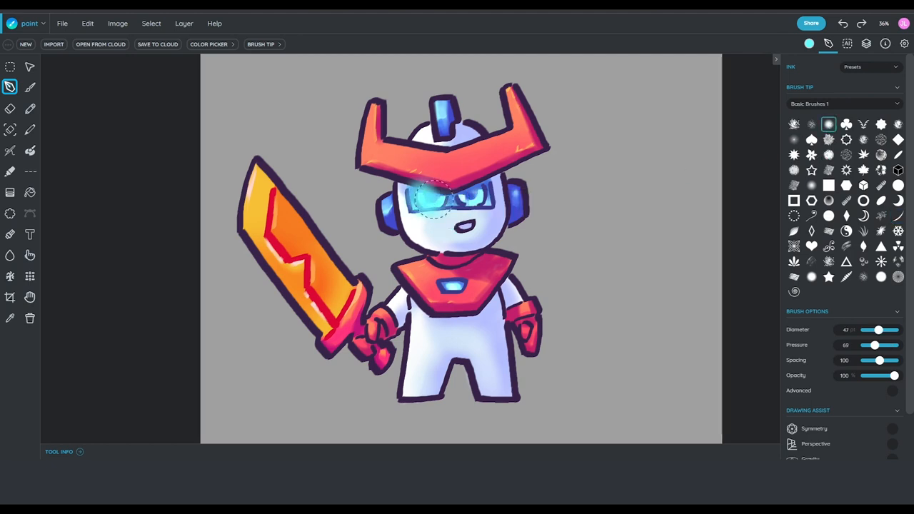
drag(428, 193, 472, 196)
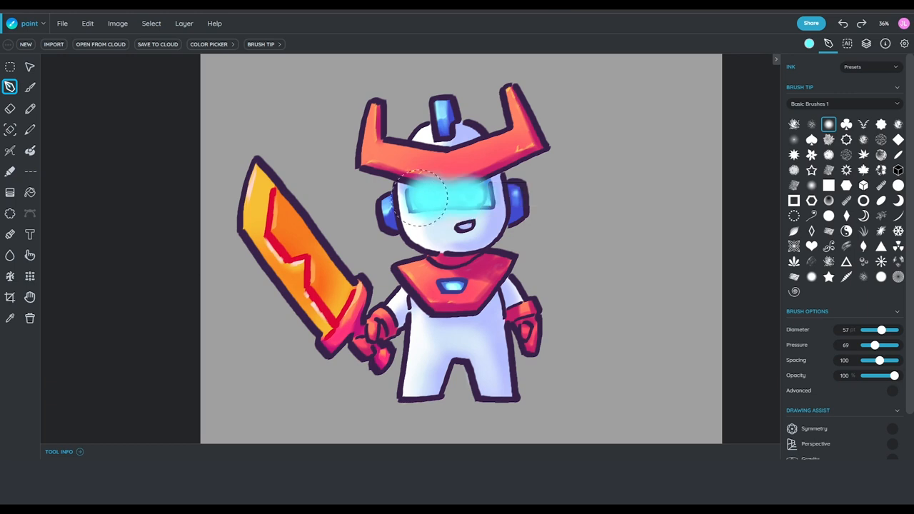
drag(429, 207, 411, 186)
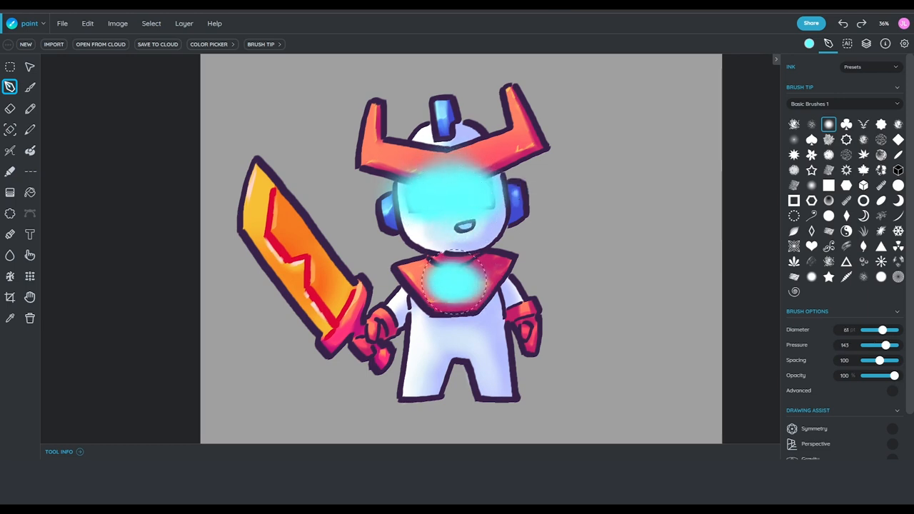
click(10, 108)
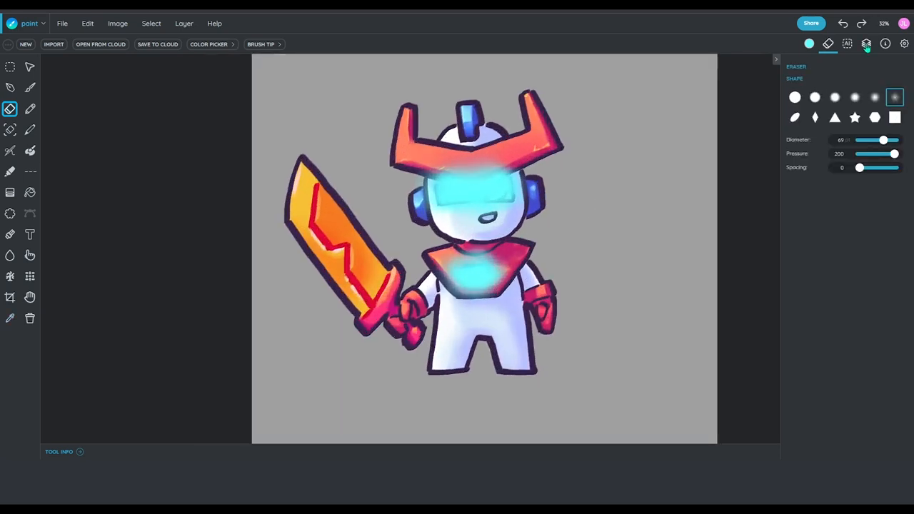
Raise the glow layer's brightness to 0.42 and contrast to 0.12, and apply.
click(868, 45)
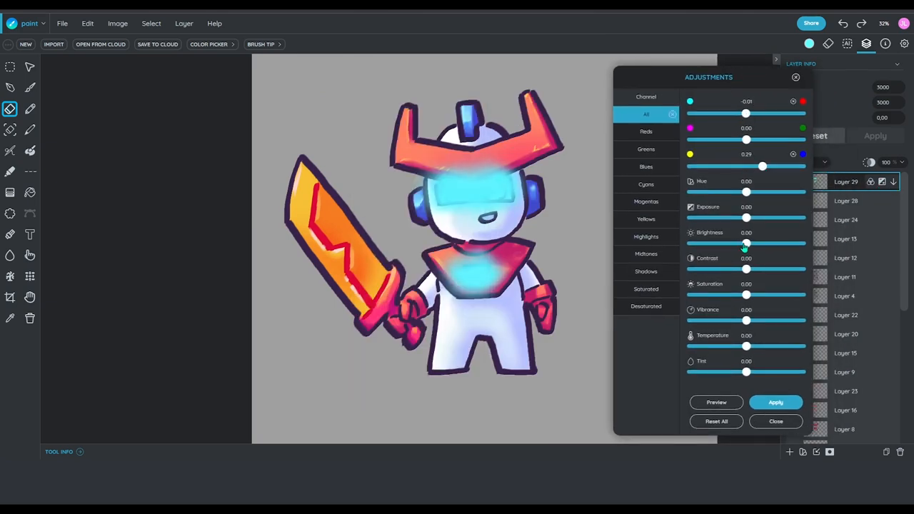
drag(747, 244, 752, 244)
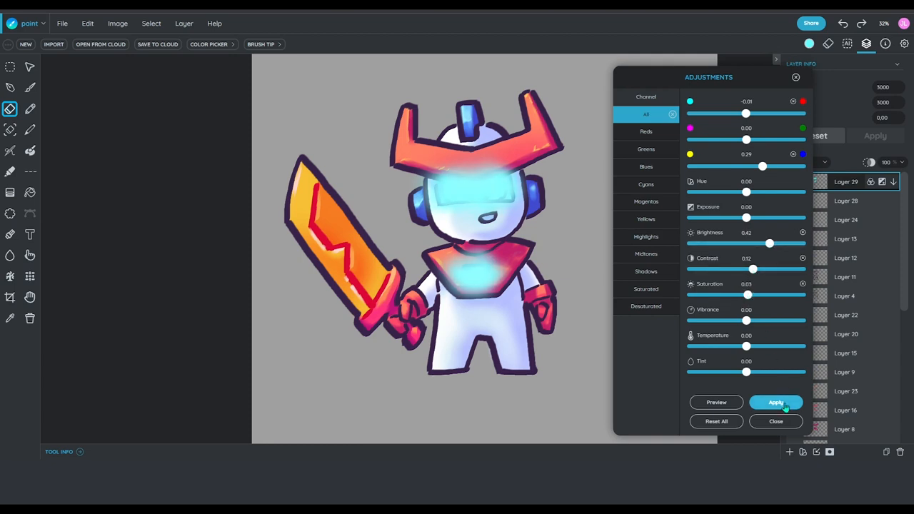
click(777, 402)
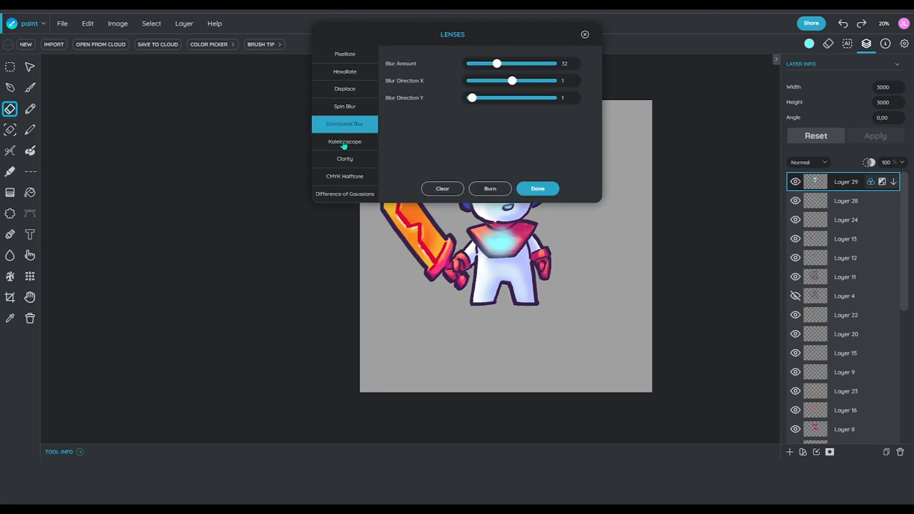
Apply a directional blur to the glow with amount ~47, direction X ~9.7 and Y ~4.
drag(512, 80, 517, 80)
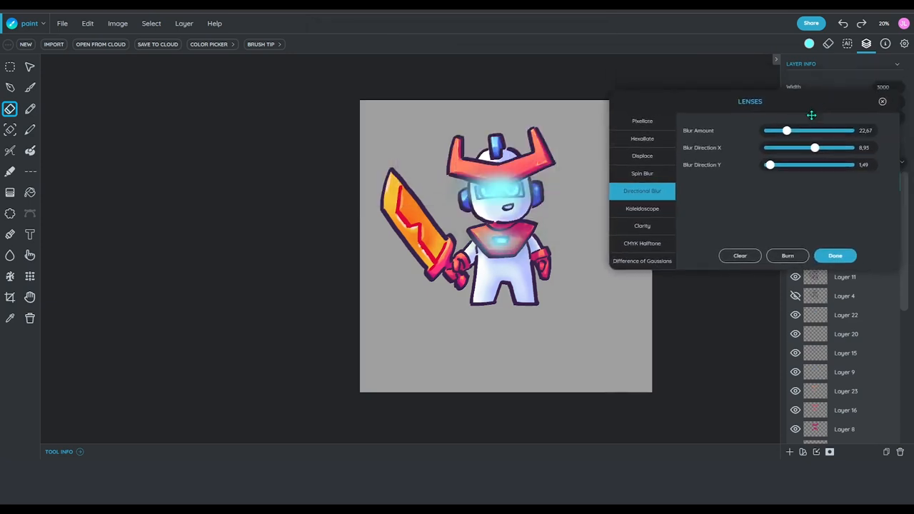
drag(814, 148, 821, 147)
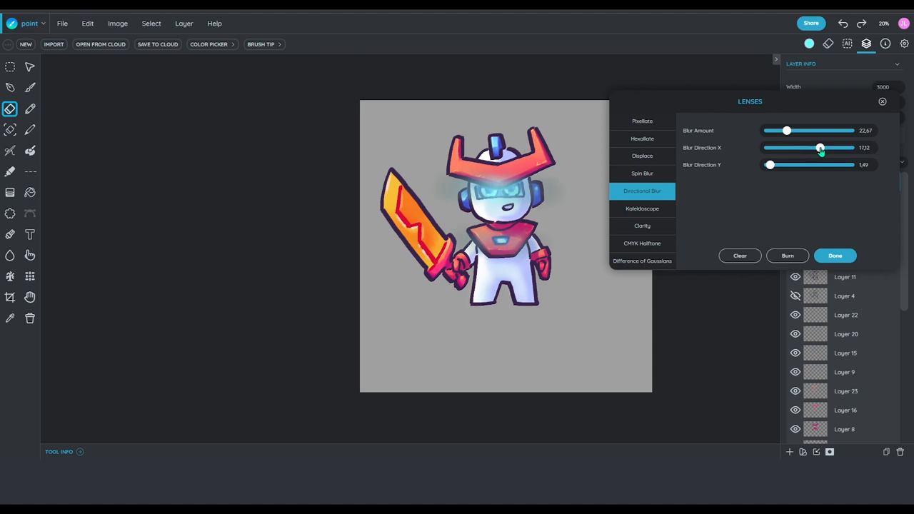
click(642, 174)
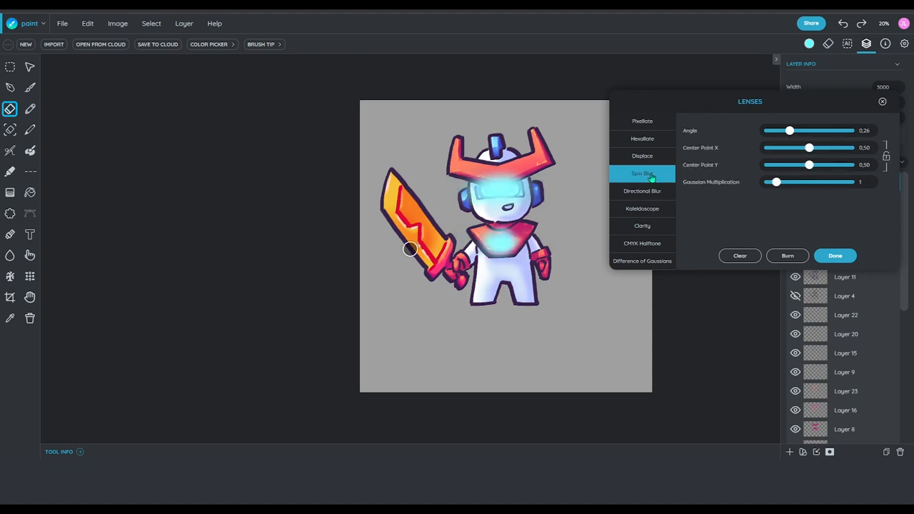
click(642, 190)
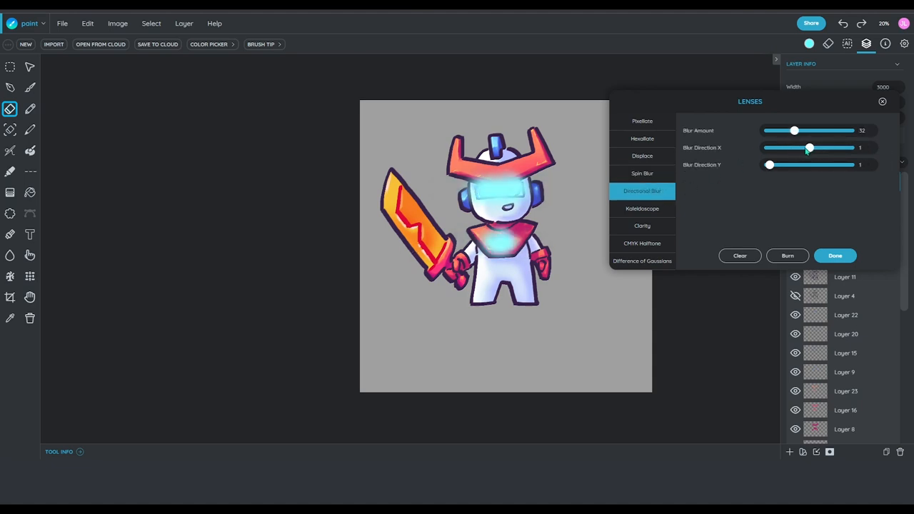
drag(808, 148, 816, 148)
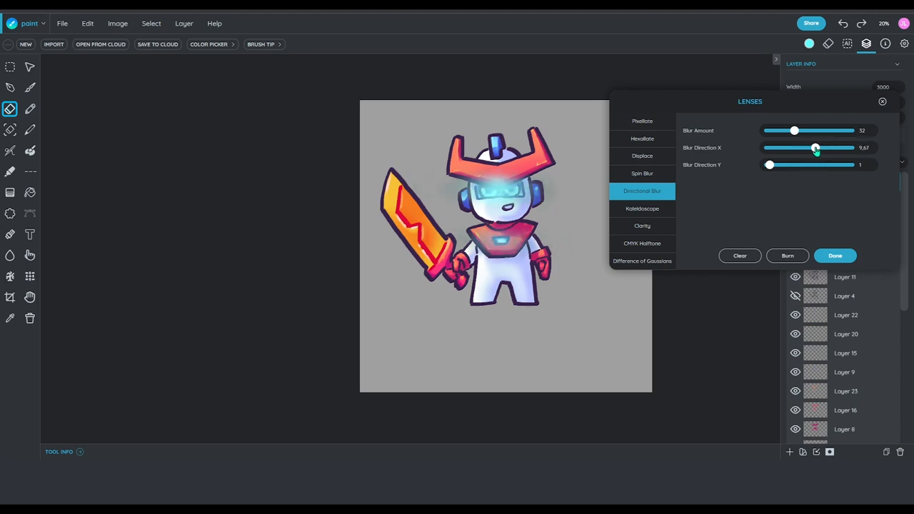
drag(768, 165, 773, 164)
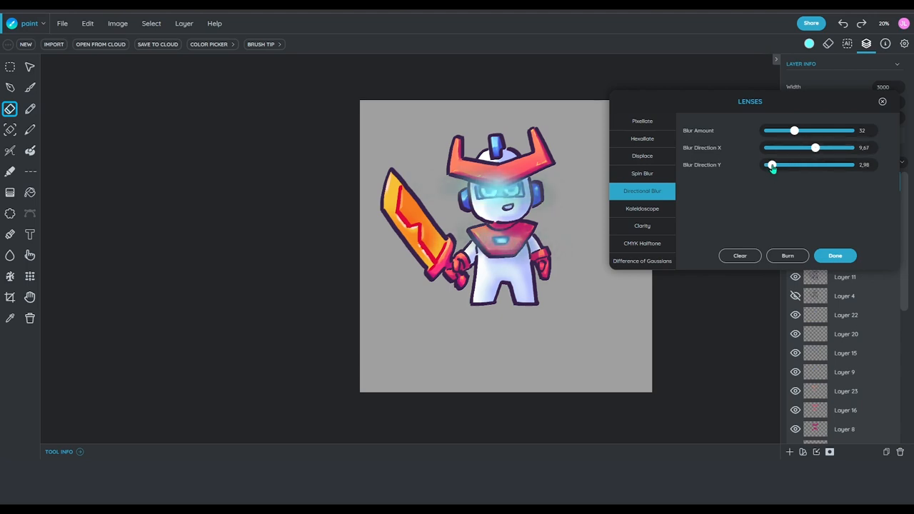
drag(795, 130, 808, 130)
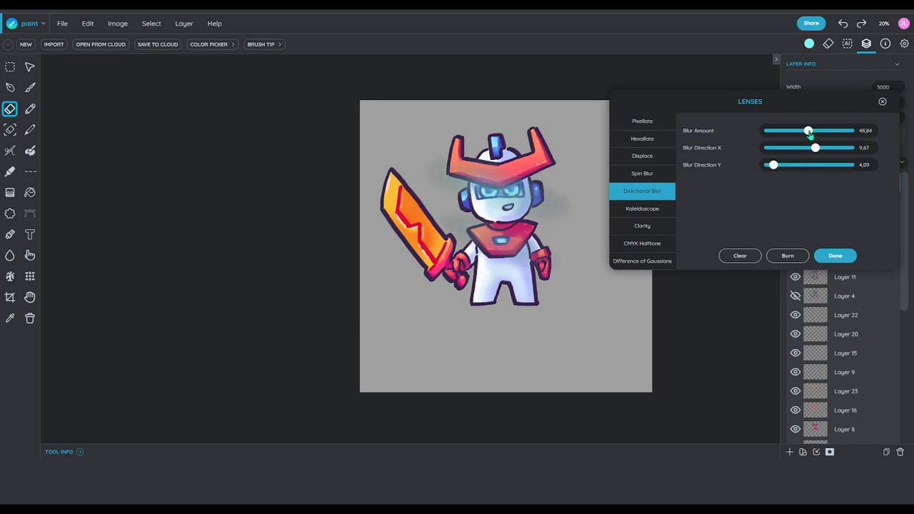
click(835, 256)
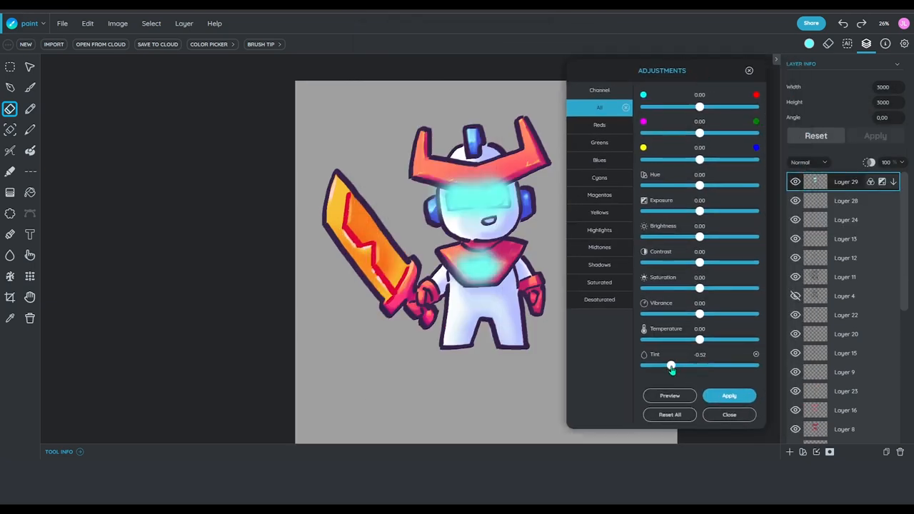
Lower the glow layer's opacity to 45% and close the Adjustments dialog.
click(729, 415)
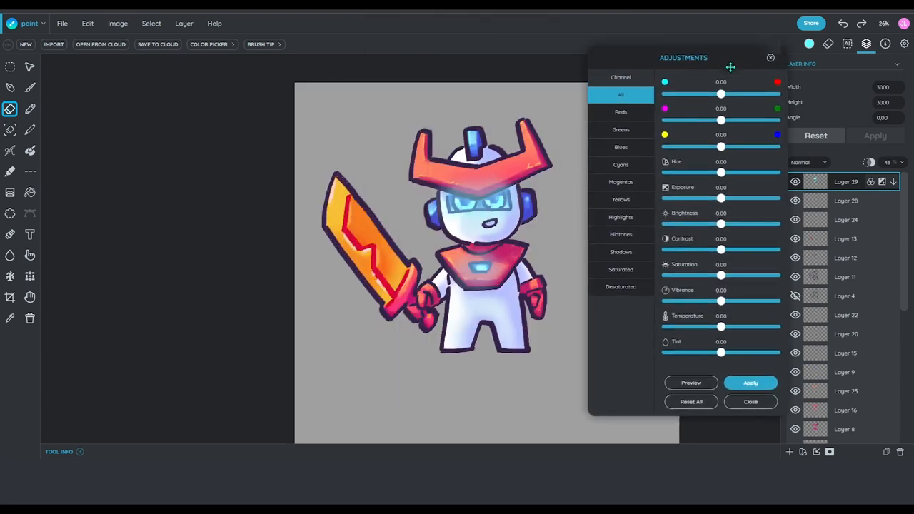
click(750, 402)
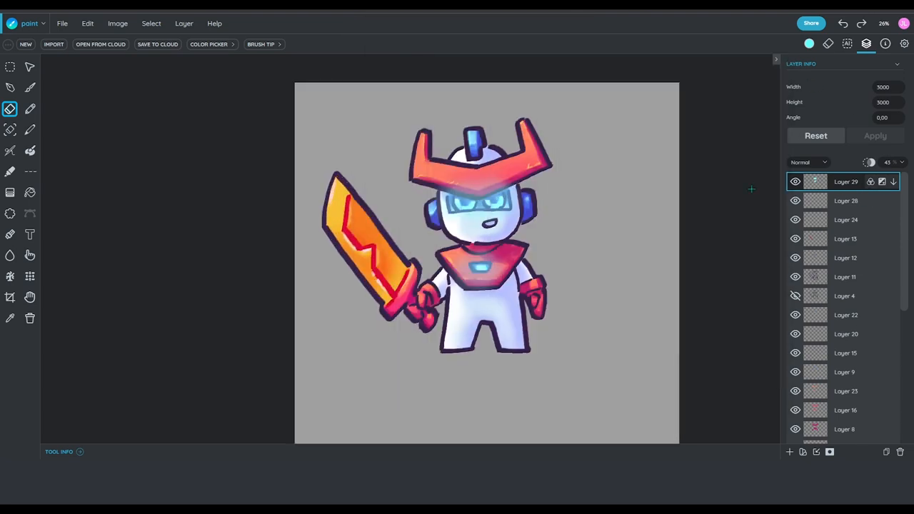